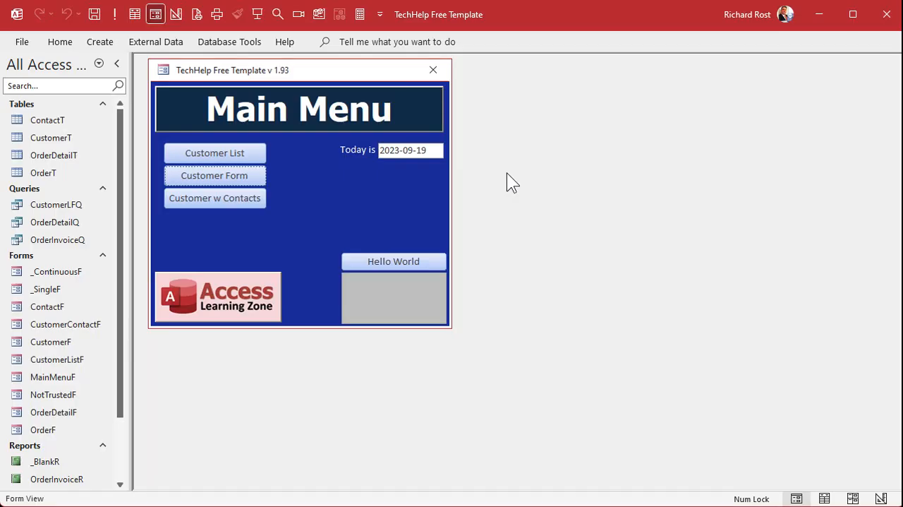
{"action": "mouse_move", "coordinate": [487, 29]}
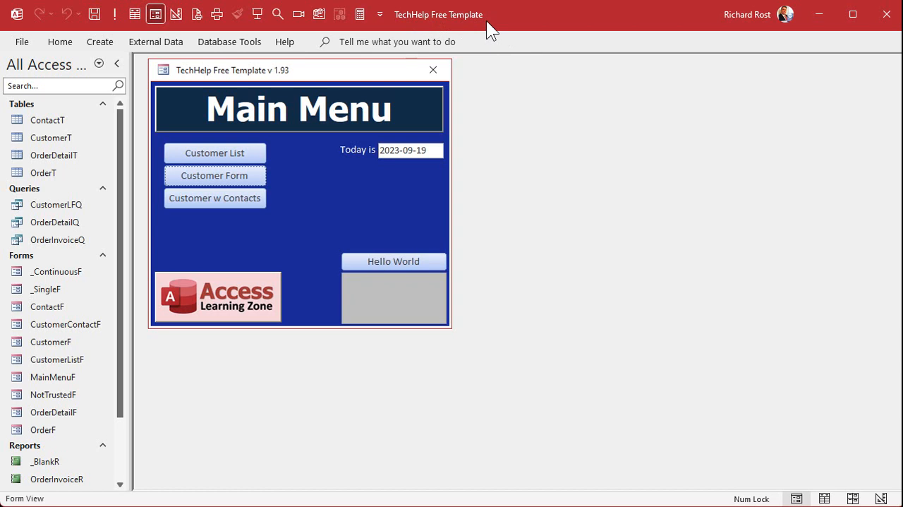
{"action": "mouse_move", "coordinate": [515, 178]}
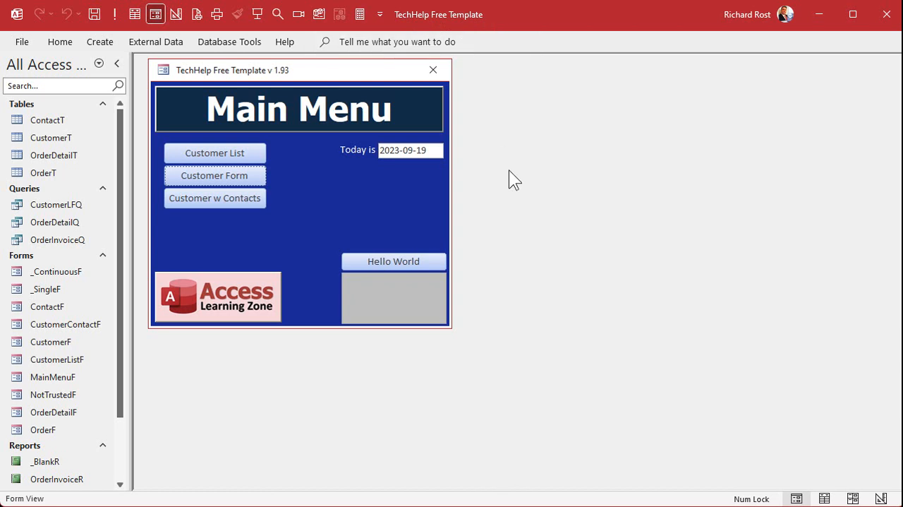
{"action": "mouse_move", "coordinate": [534, 257]}
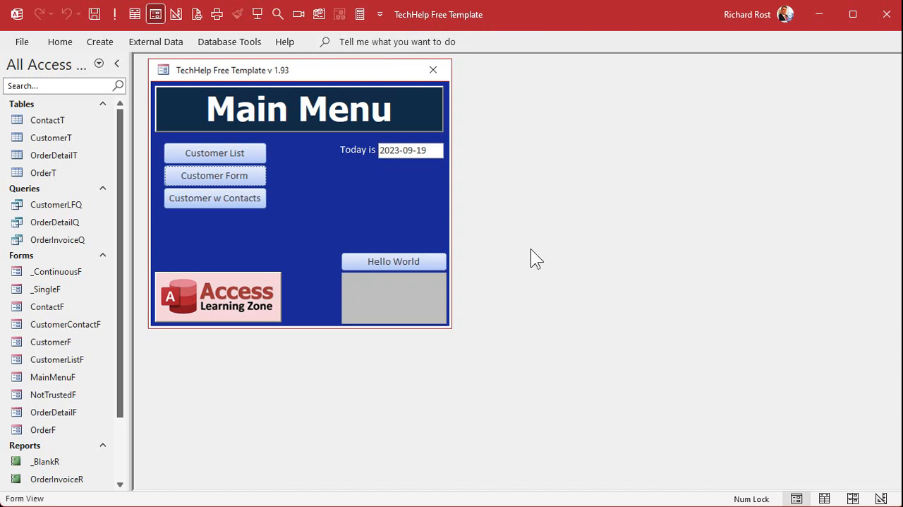
{"action": "mouse_move", "coordinate": [434, 275]}
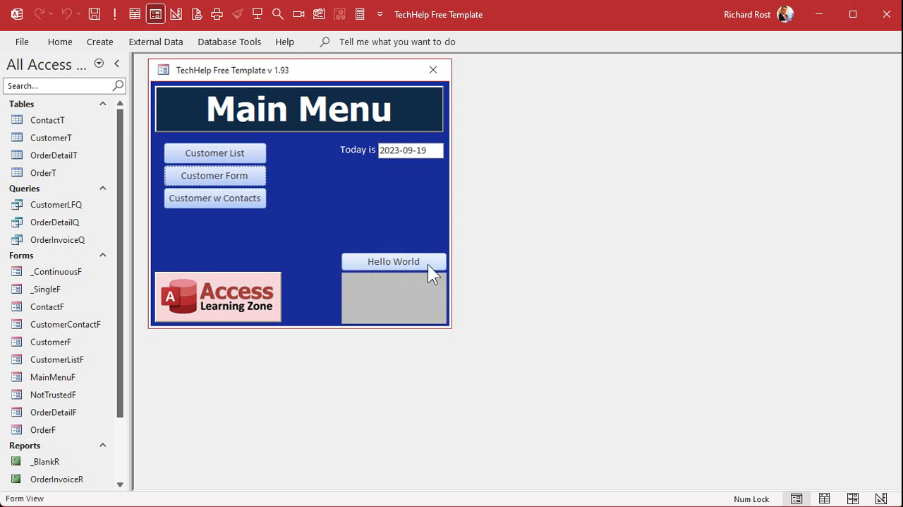
Click the Hello World button so the status box displays 'Hello, World!'.
{"action": "left_click", "coordinate": [393, 261]}
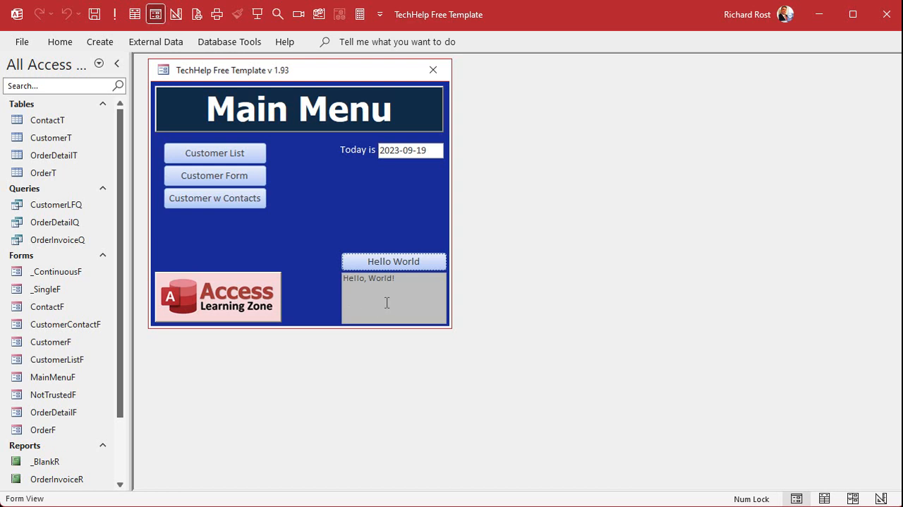
{"action": "left_click", "coordinate": [393, 261]}
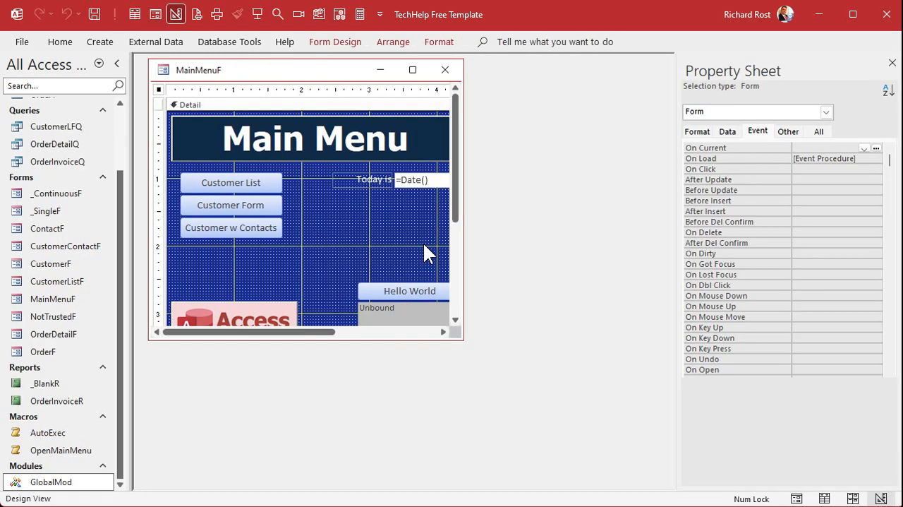
Relabel the Hello World button 'Run Loop' and enlarge the status box beneath it.
{"action": "scroll", "scroll_direction": "down", "scroll_amount": 3}
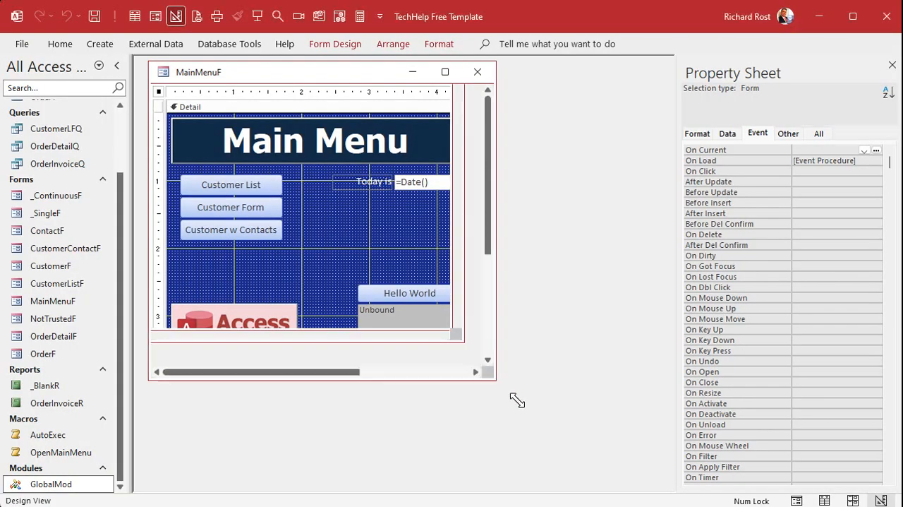
{"action": "left_click", "coordinate": [409, 293]}
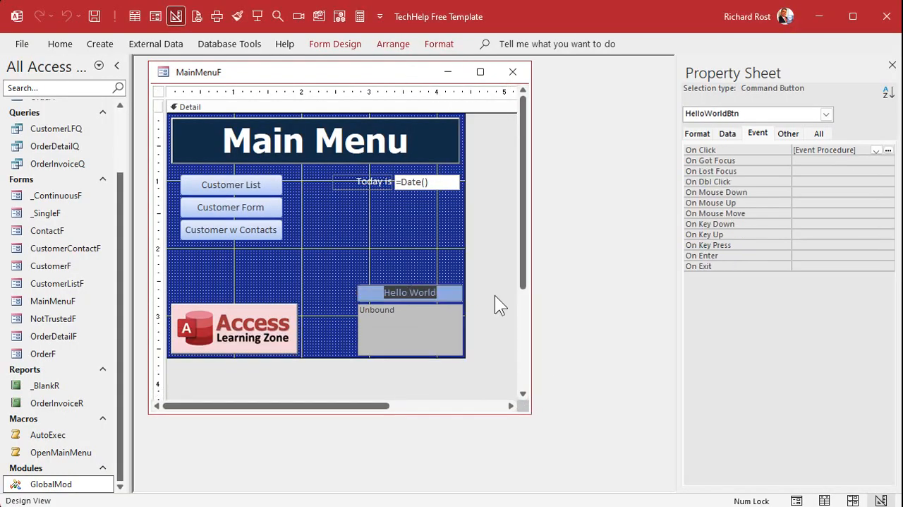
{"action": "type", "text": "Run Loop"}
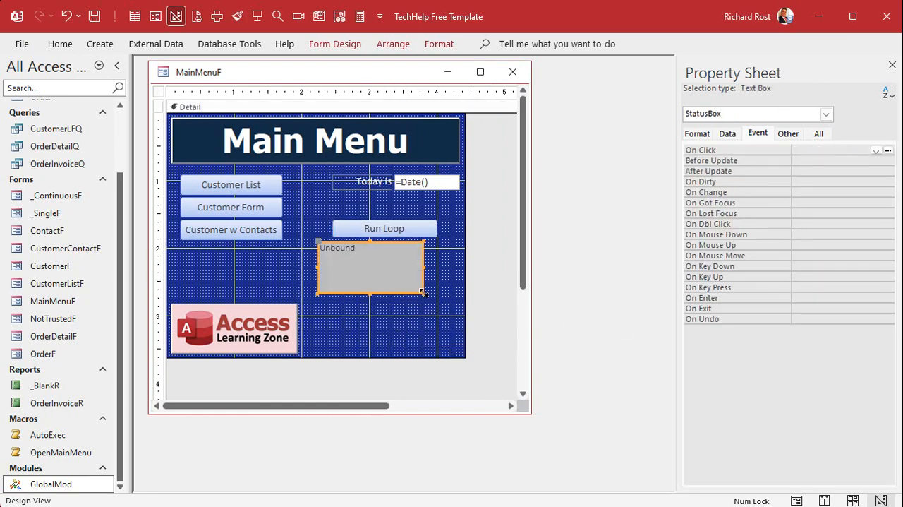
{"action": "left_click_drag", "start_coordinate": [424, 293], "coordinate": [448, 346]}
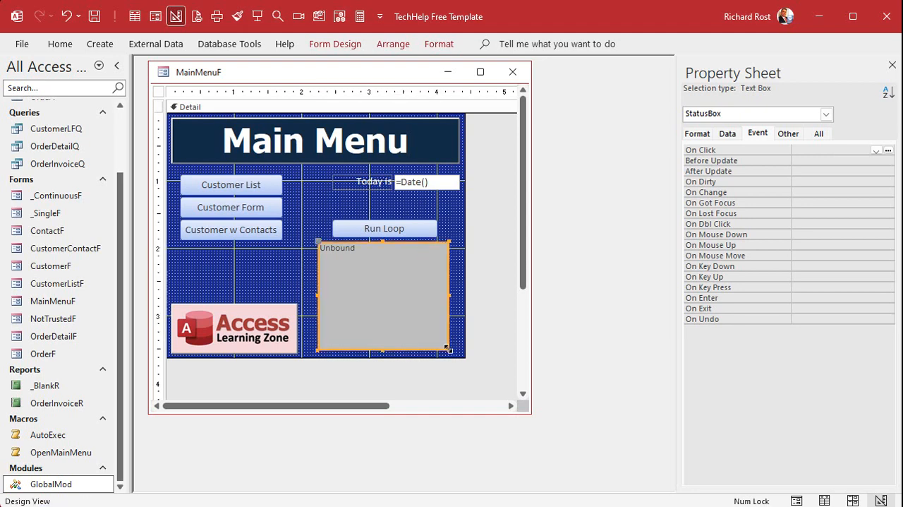
{"action": "mouse_move", "coordinate": [395, 236]}
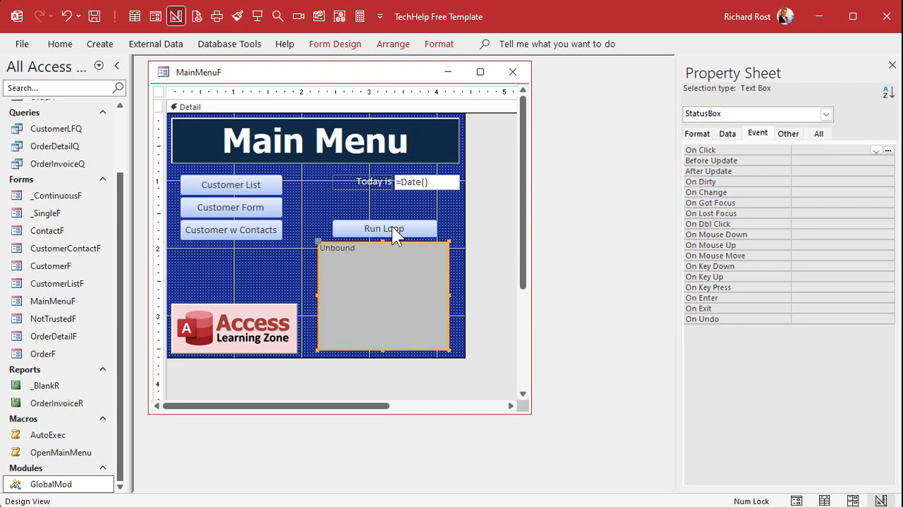
{"action": "left_click", "coordinate": [384, 228]}
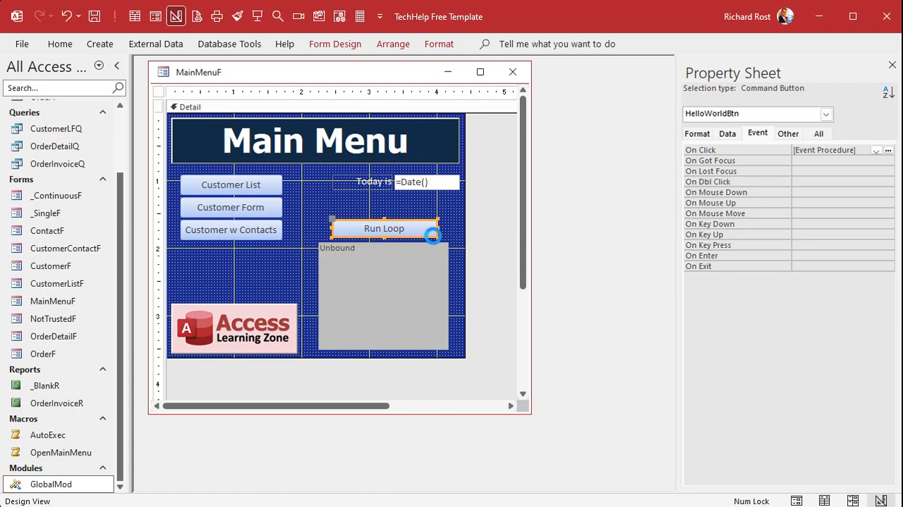
Open the button's On Click code and delete the Hello World Status line.
{"action": "left_click", "coordinate": [892, 149]}
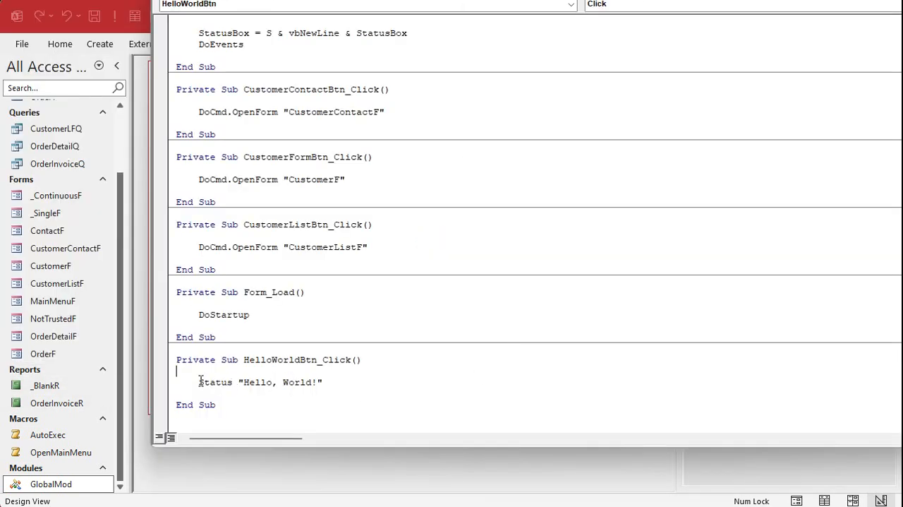
{"action": "left_click_drag", "start_coordinate": [198, 381], "coordinate": [323, 382]}
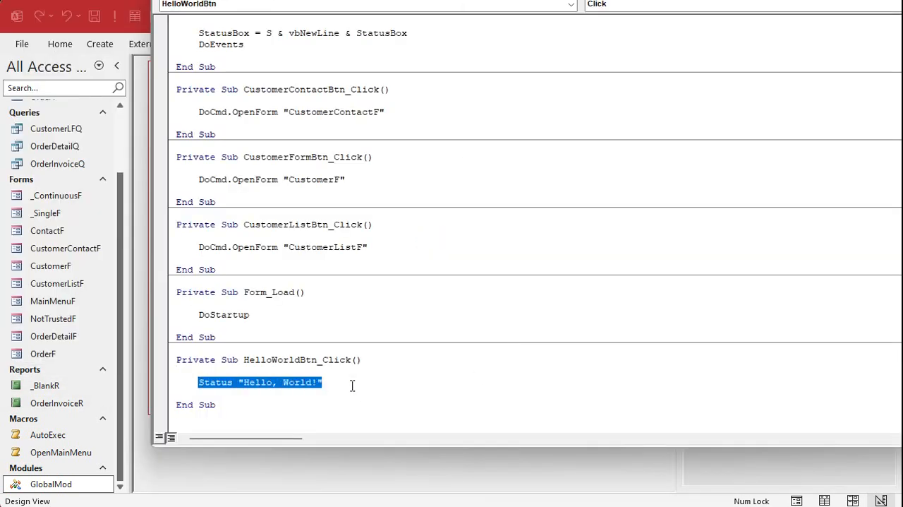
{"action": "key", "text": "Delete"}
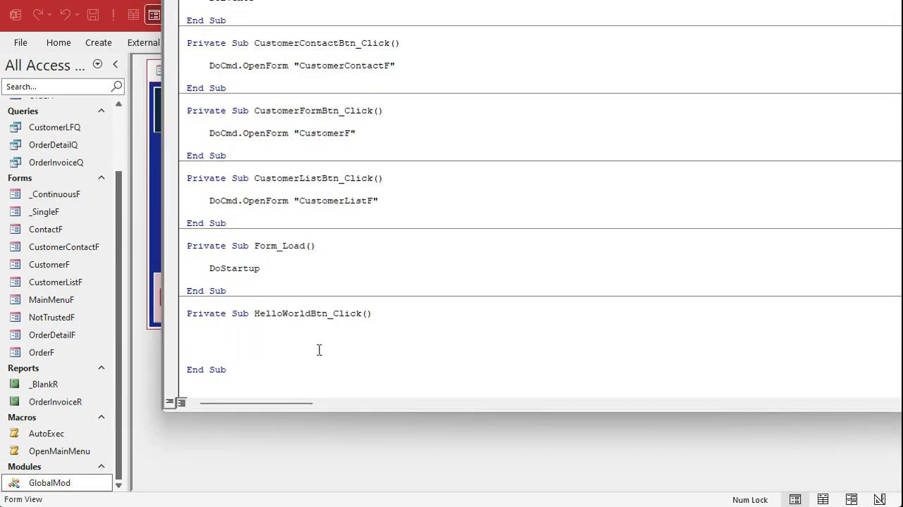
Write Dim X As Long, For X = 1 To 10, Status "The number is: " & X.
{"action": "type", "text": "Dim X as long"}
{"action": "type", "text": "F"}
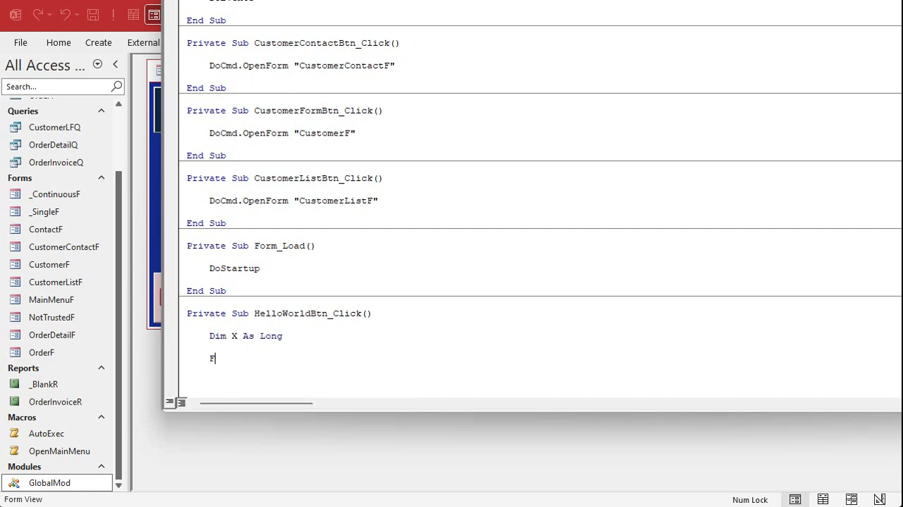
{"action": "type", "text": "or X = 1 to"}
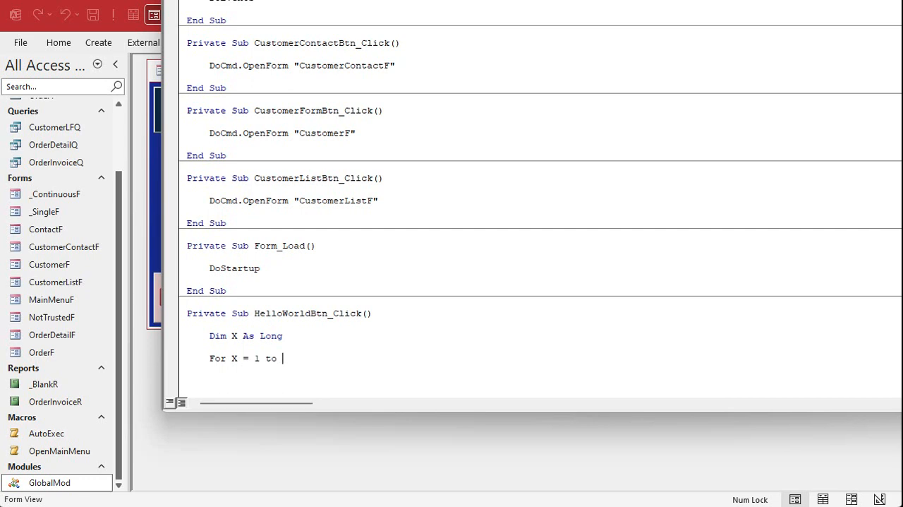
{"action": "type", "text": "10"}
{"action": "type", "text": "Next"}
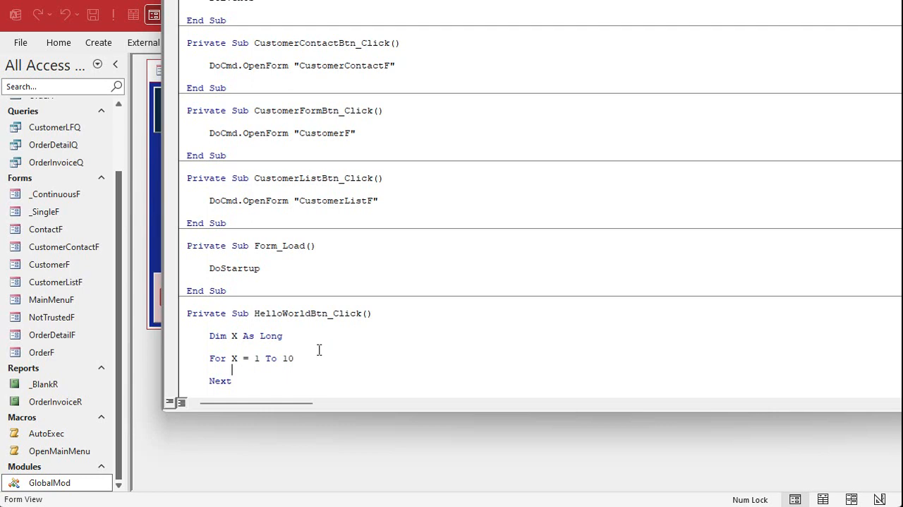
{"action": "type", "text": "Status"}
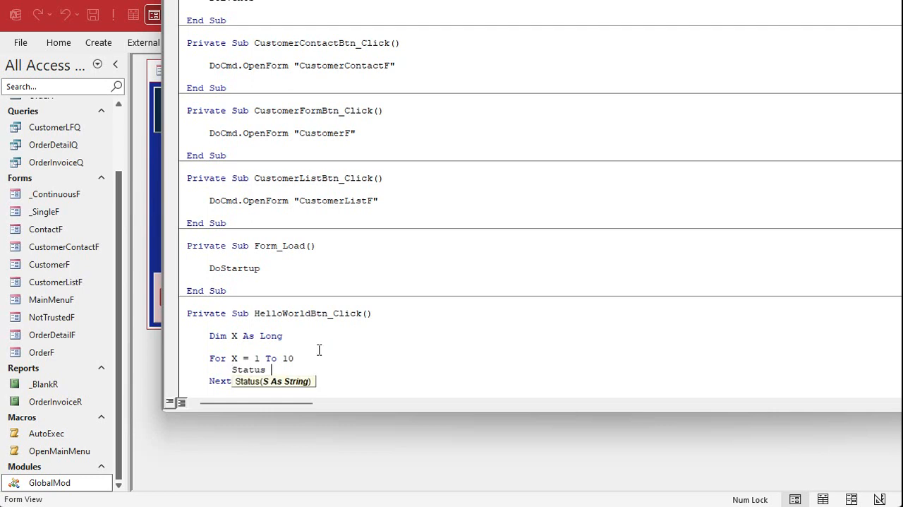
{"action": "type", "text": "\"The number is:"}
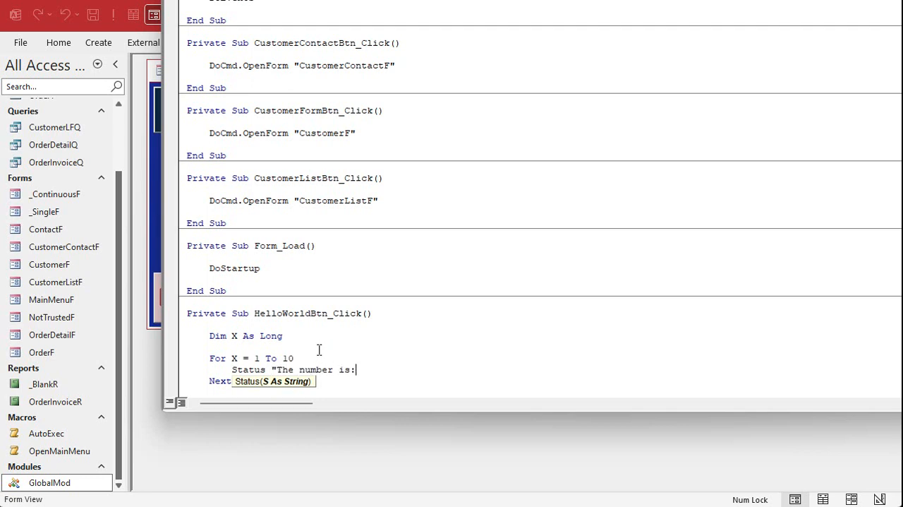
{"action": "type", "text": "\" & X"}
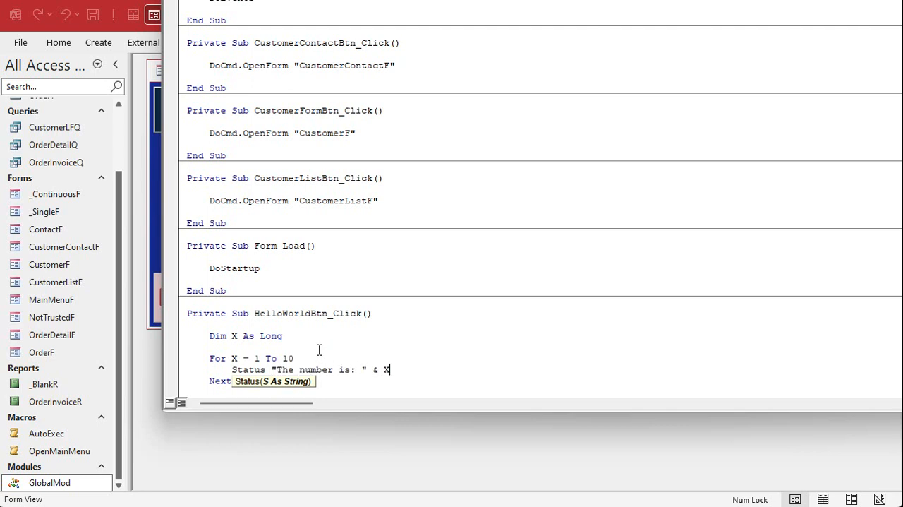
{"action": "mouse_move", "coordinate": [410, 363]}
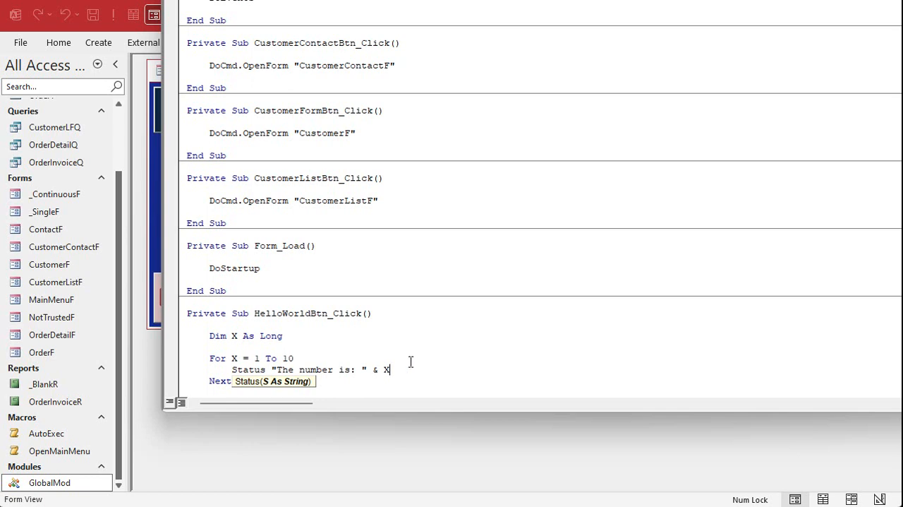
{"action": "scroll", "scroll_direction": "down", "scroll_amount": 3}
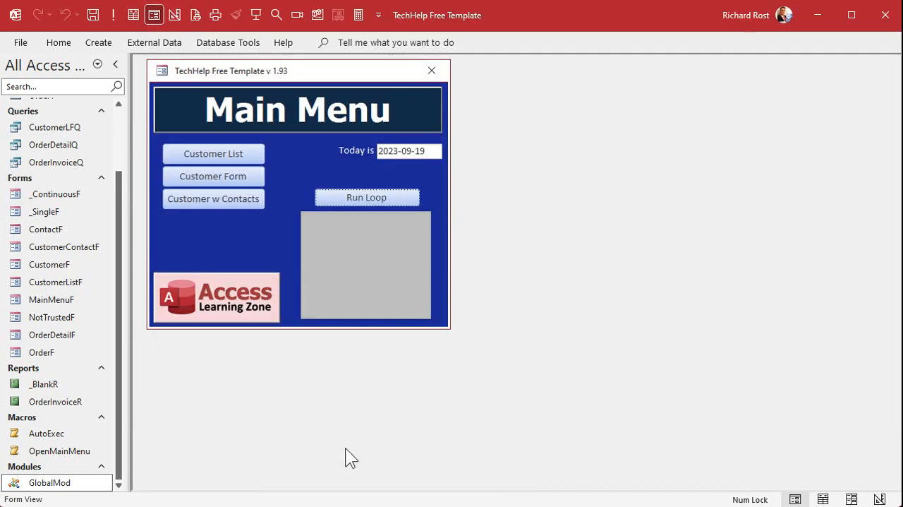
{"action": "mouse_move", "coordinate": [363, 208]}
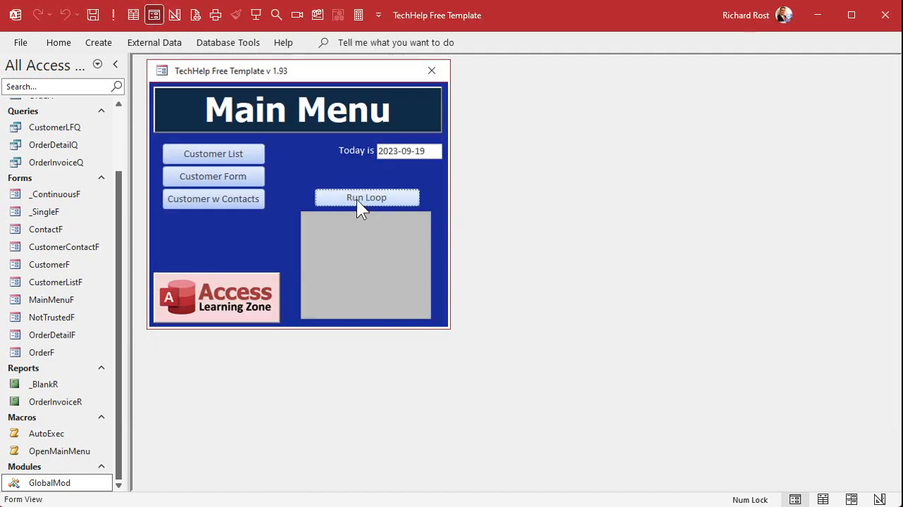
Run the 1-to-10 loop, add Step 2 to the For line, and rerun it.
{"action": "left_click", "coordinate": [366, 197]}
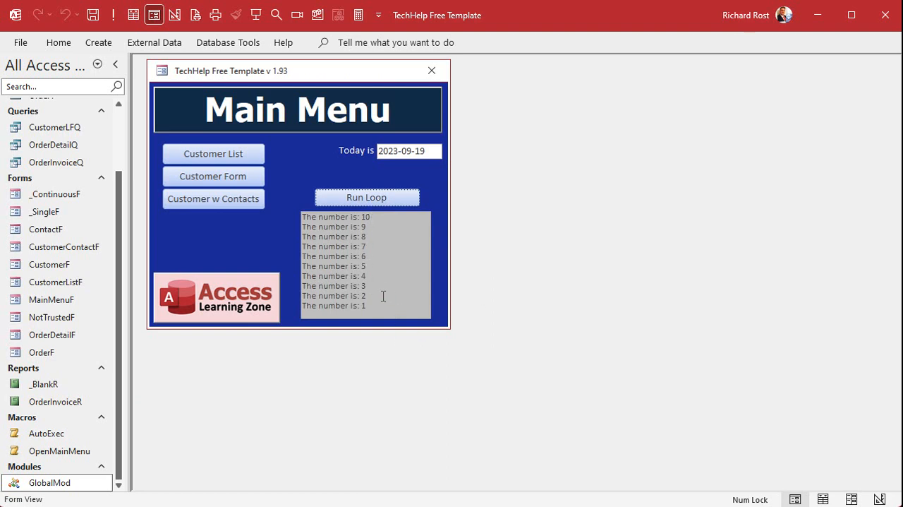
{"action": "mouse_move", "coordinate": [400, 228]}
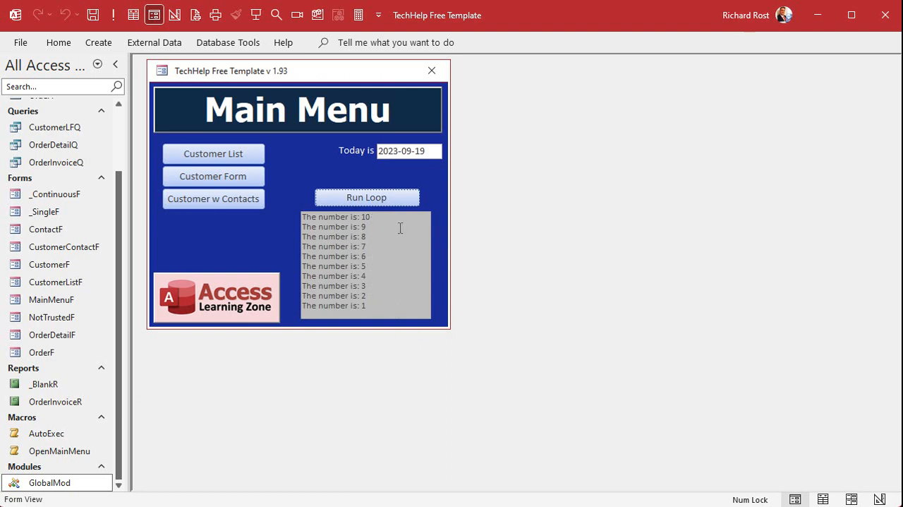
{"action": "mouse_move", "coordinate": [480, 240]}
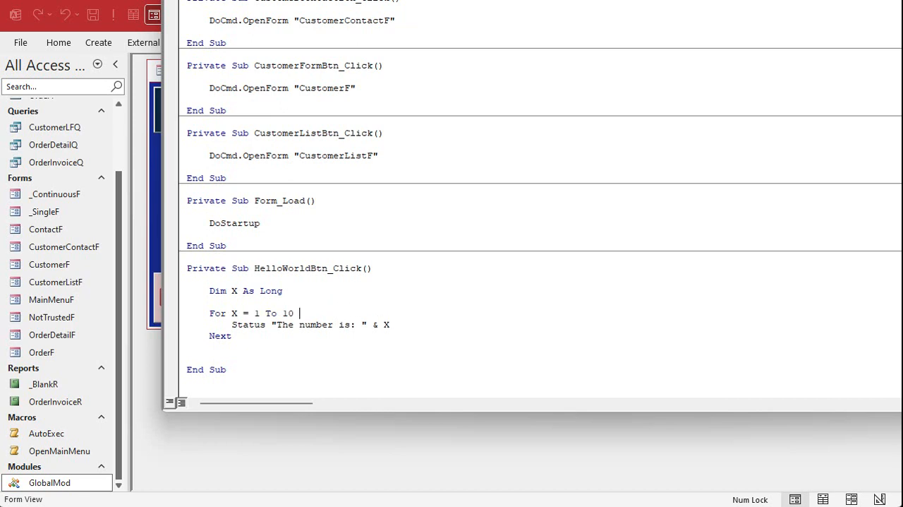
{"action": "type", "text": "Step 2"}
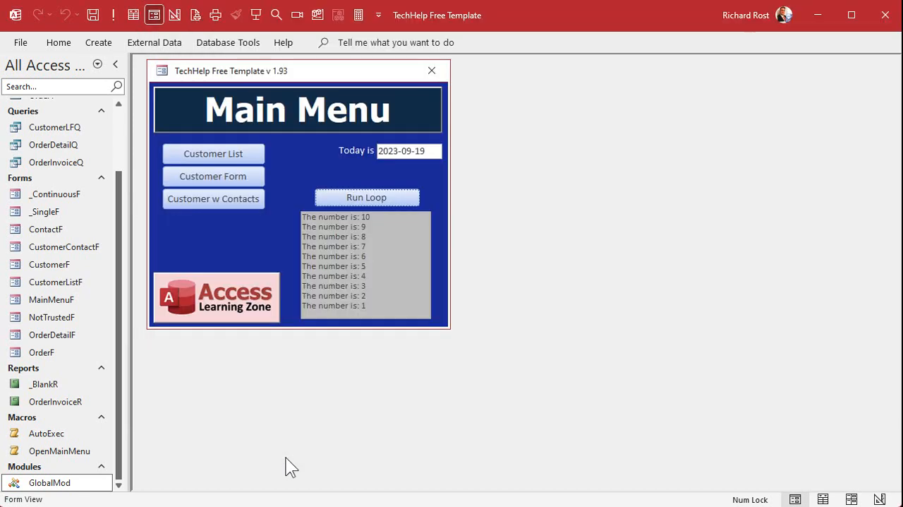
{"action": "left_click", "coordinate": [367, 197]}
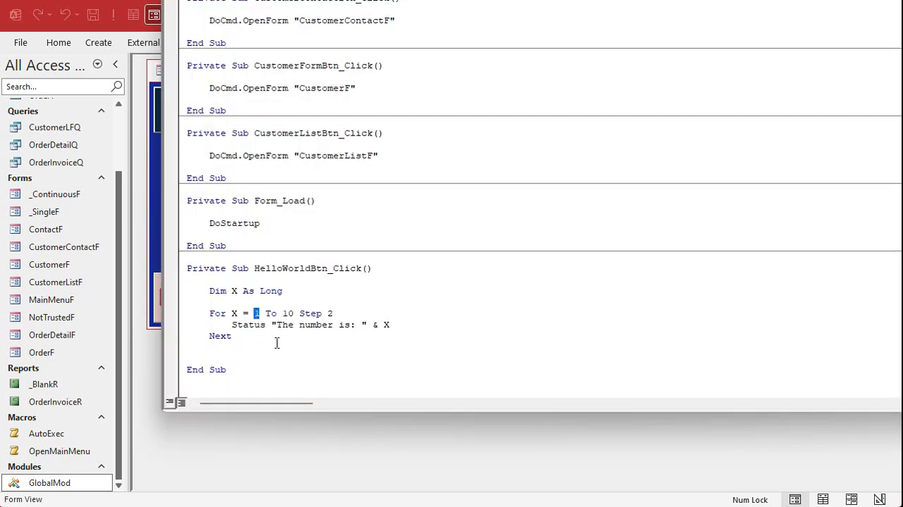
Change the loop's start value to 2 and run it to list even numbers 2–10.
{"action": "type", "text": "2"}
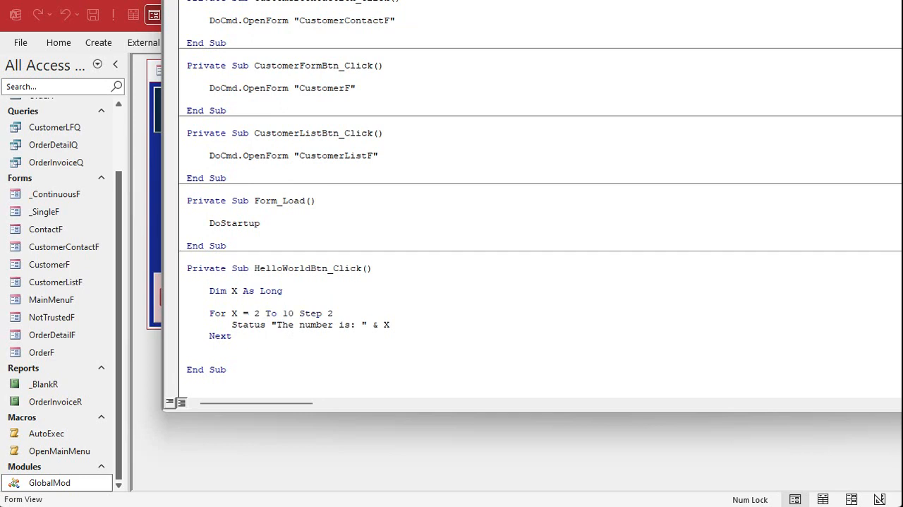
{"action": "left_click", "coordinate": [367, 197]}
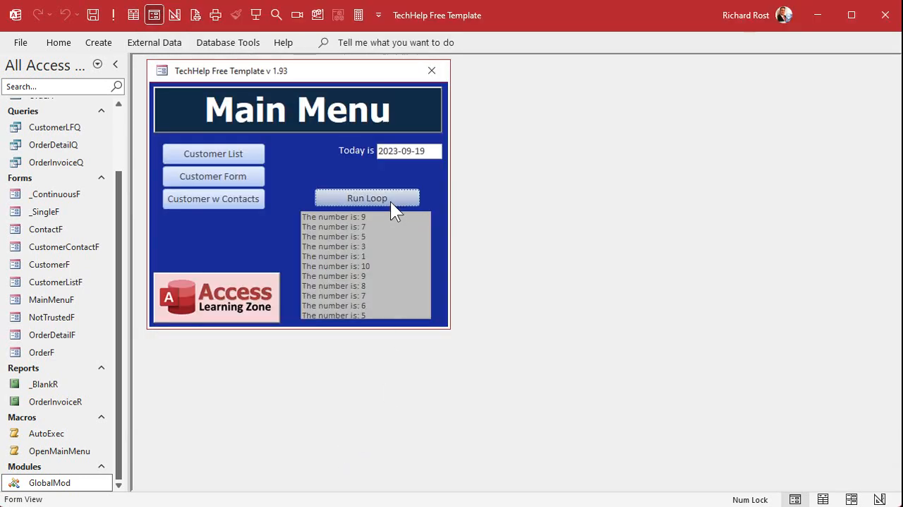
{"action": "left_click", "coordinate": [367, 198]}
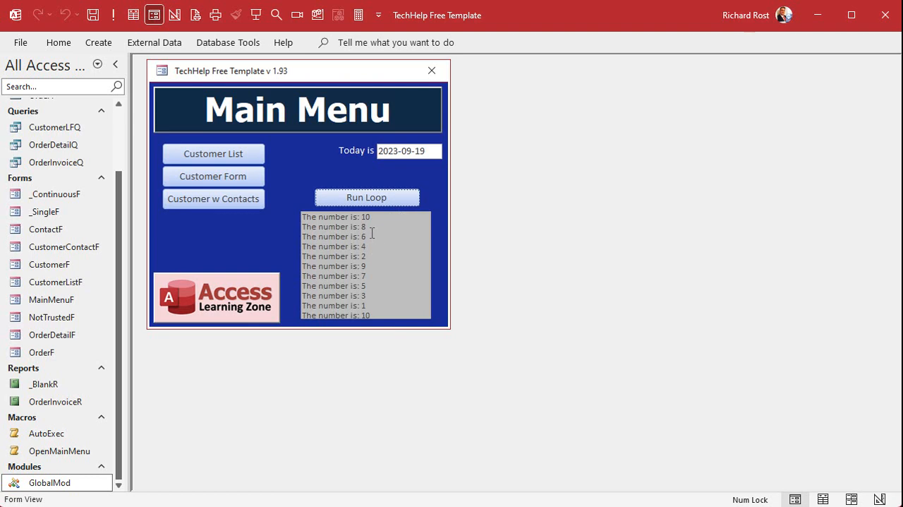
{"action": "mouse_move", "coordinate": [376, 221]}
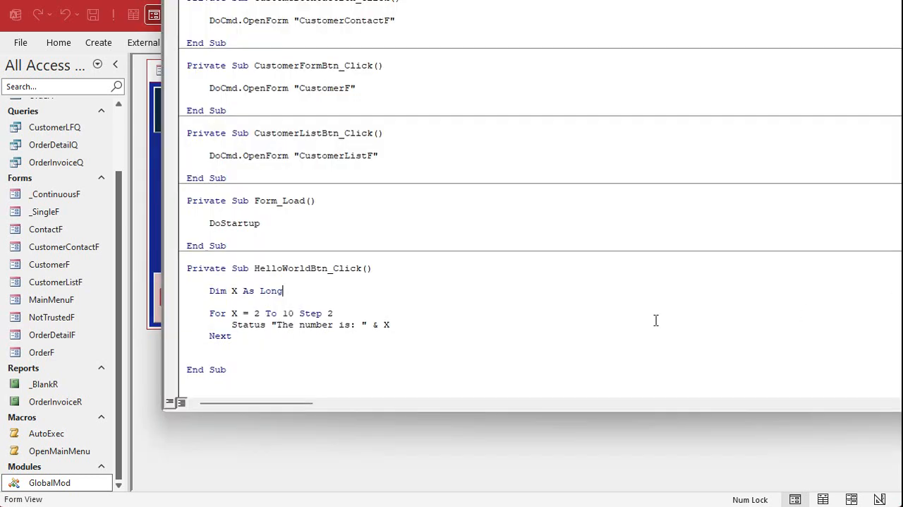
Remove the Step 2 clause and declare Total As Long alongside X.
{"action": "left_click_drag", "start_coordinate": [299, 313], "coordinate": [333, 313]}
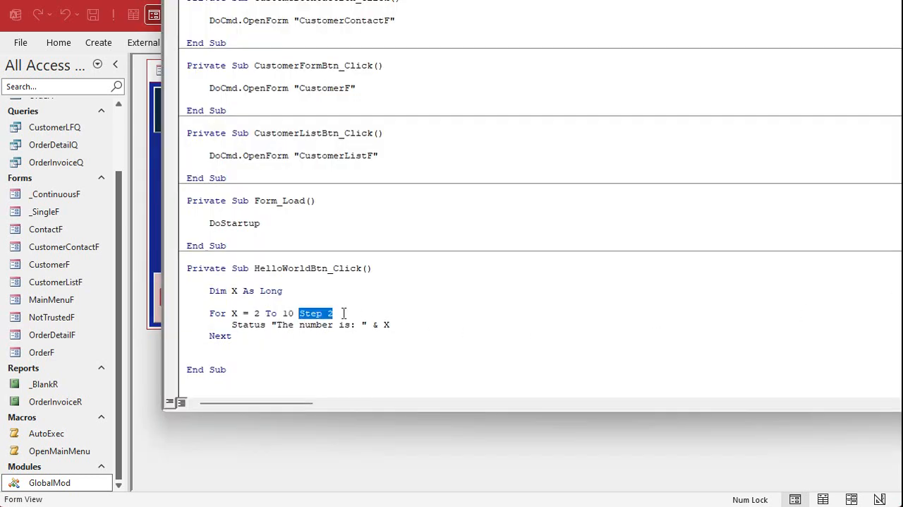
{"action": "key", "text": "Delete"}
{"action": "type", "text": "1"}
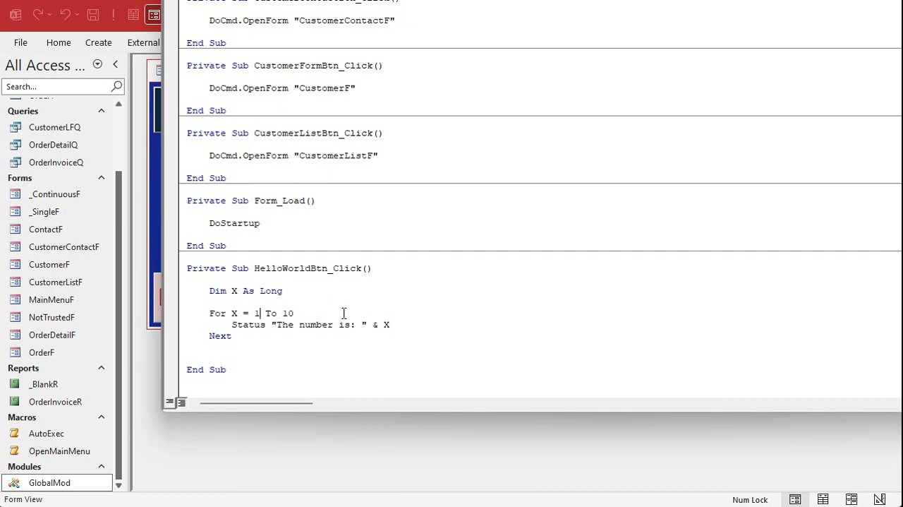
{"action": "mouse_move", "coordinate": [326, 304]}
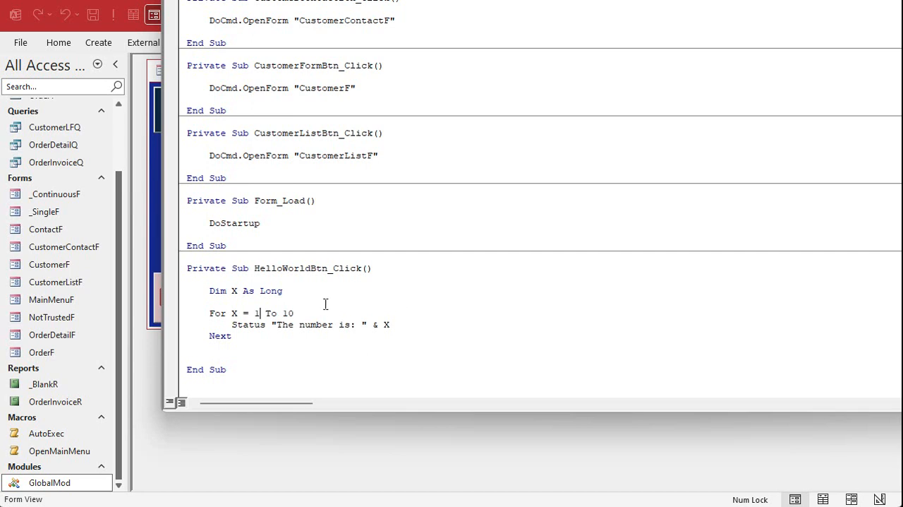
{"action": "type", "text": ", To"}
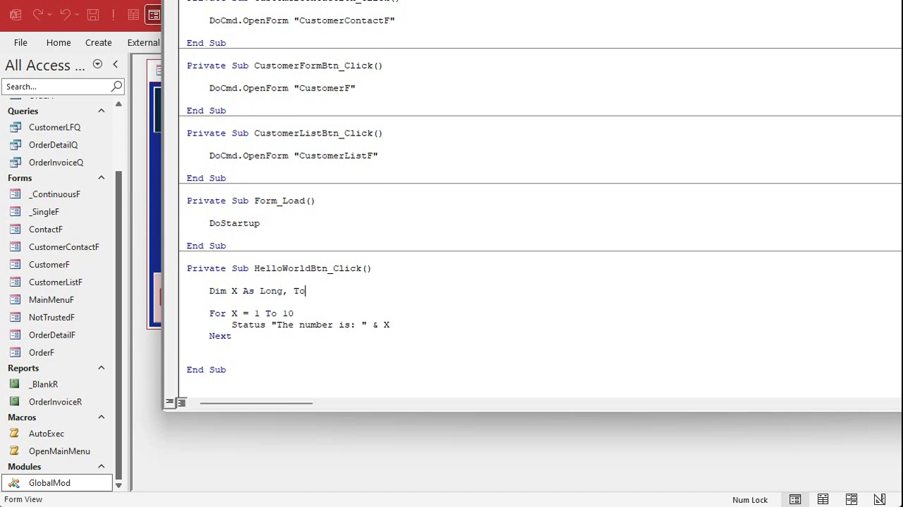
{"action": "type", "text": "tal As Long"}
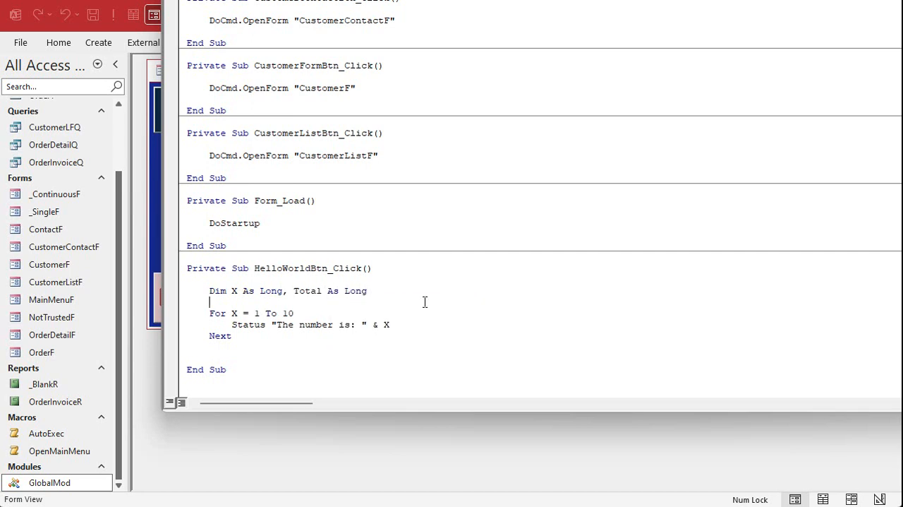
Add Total = 0 before the loop and Total = Total + X inside it.
{"action": "type", "text": "tot"}
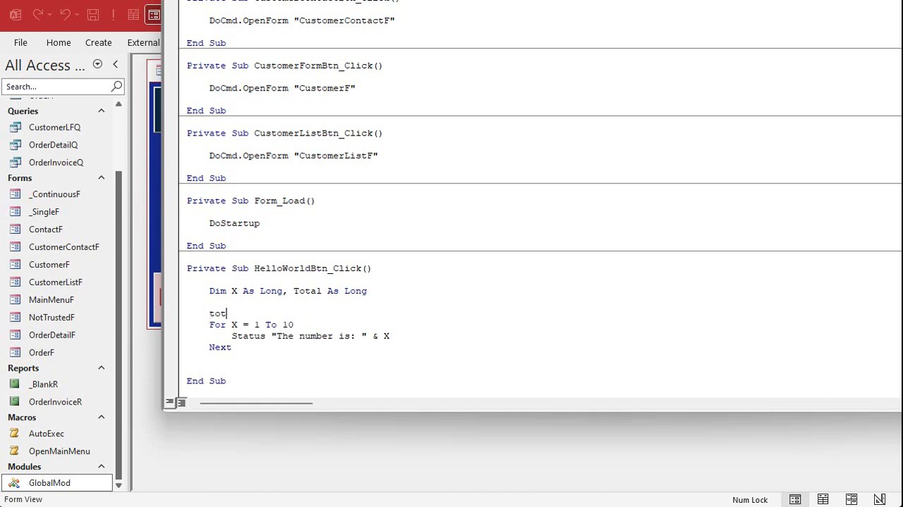
{"action": "type", "text": "al = 0"}
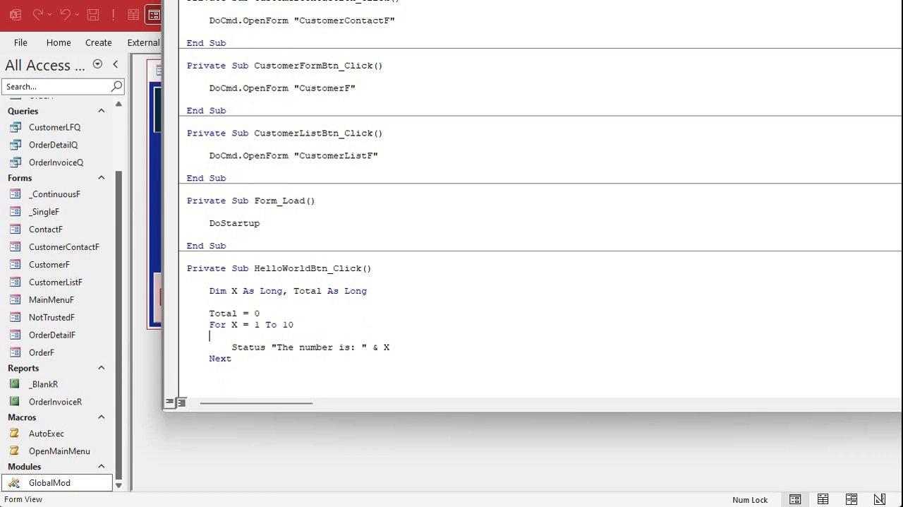
{"action": "type", "text": "total = t"}
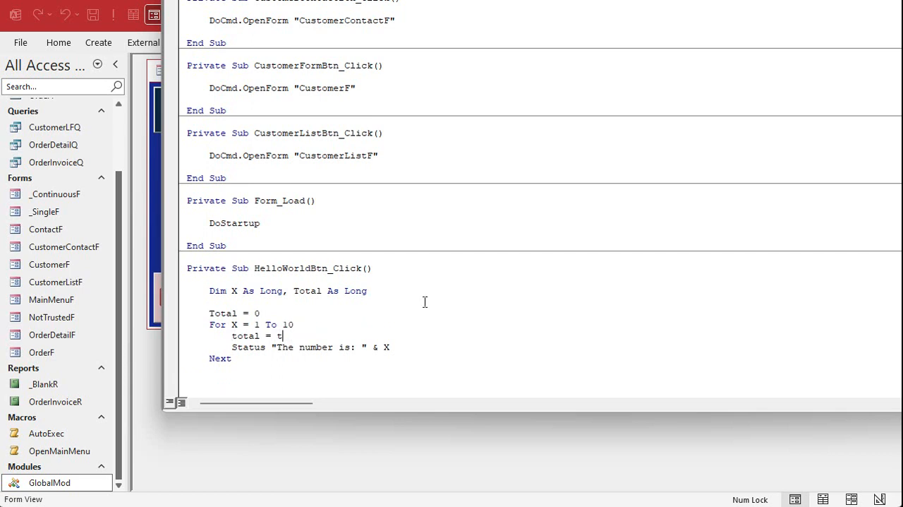
{"action": "type", "text": "otal + x"}
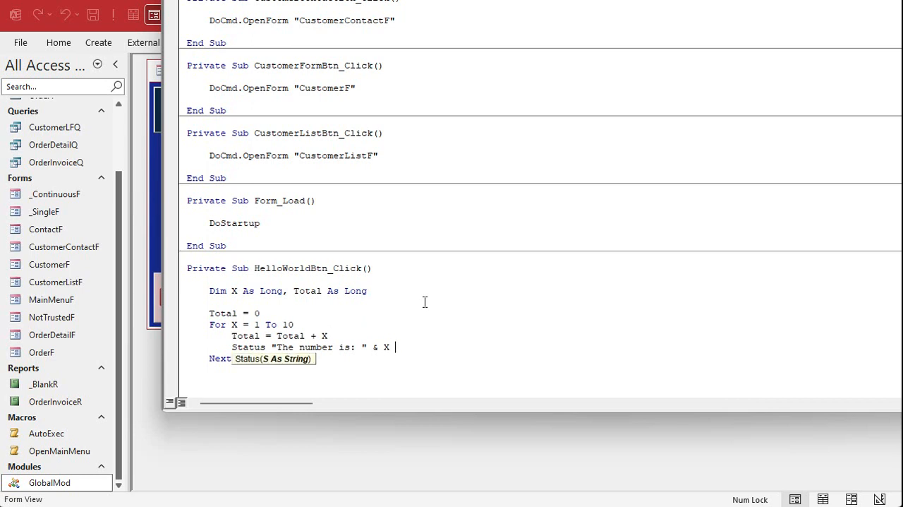
Append ". Total: " & Total to the Status message.
{"action": "type", "text": "& \". Total: \" & Tota"}
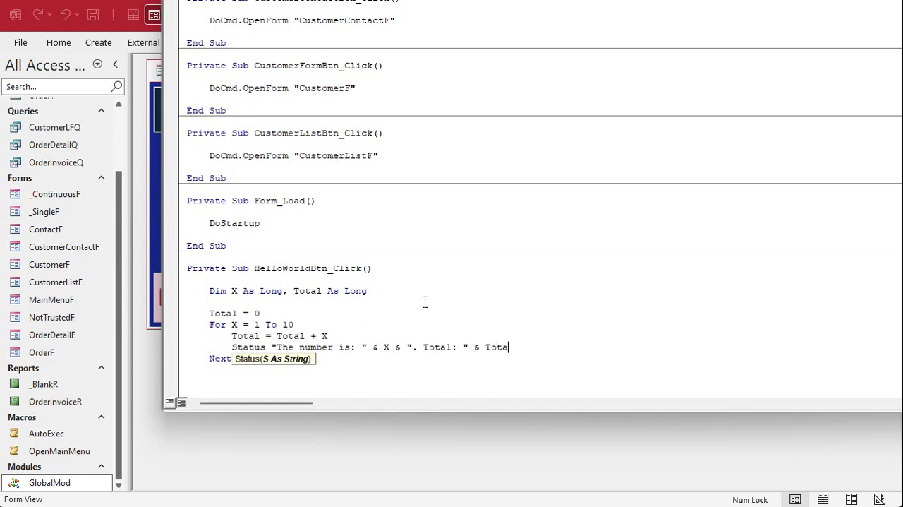
{"action": "type", "text": "l"}
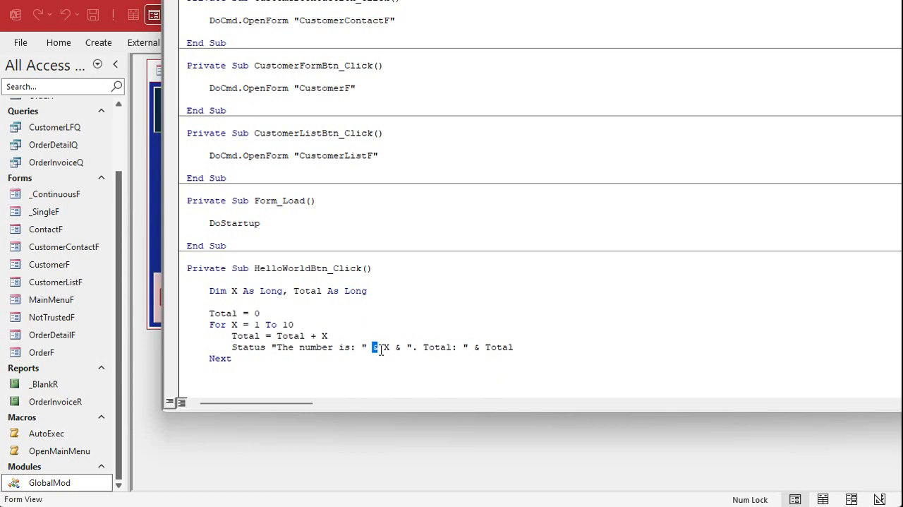
{"action": "left_click", "coordinate": [437, 310]}
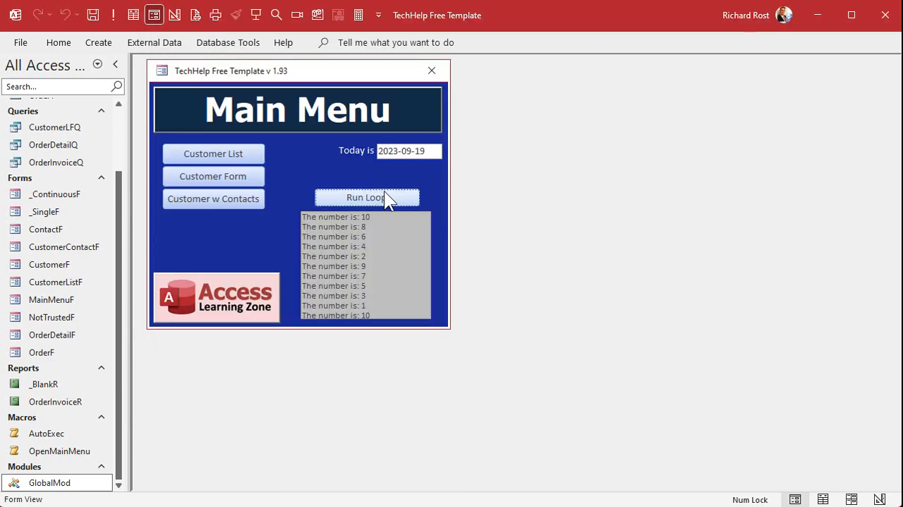
Run the loop to list numbers 1–10 with running totals up to Total: 55.
{"action": "left_click", "coordinate": [366, 197]}
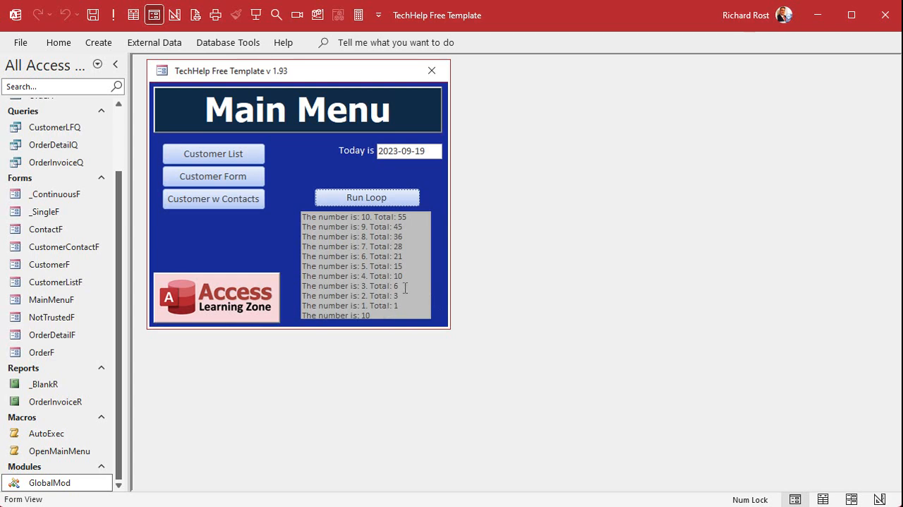
{"action": "mouse_move", "coordinate": [411, 265]}
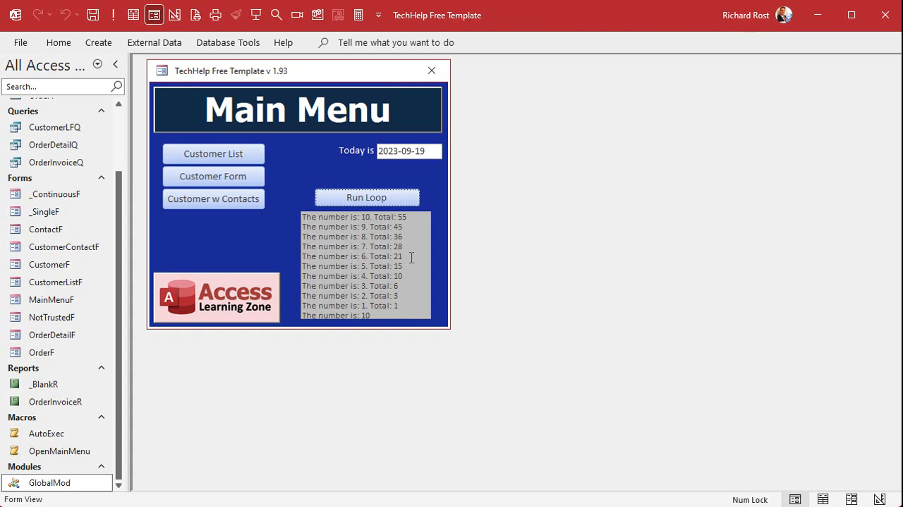
{"action": "mouse_move", "coordinate": [414, 230]}
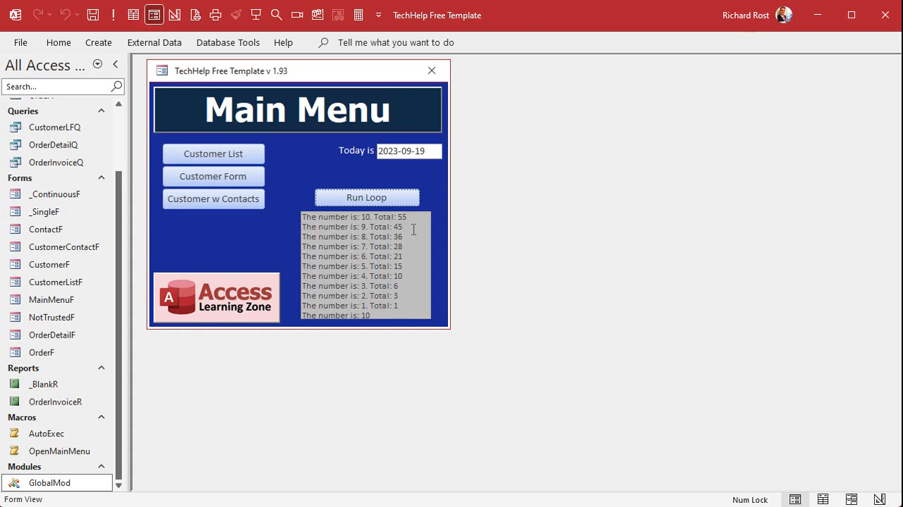
{"action": "mouse_move", "coordinate": [511, 256]}
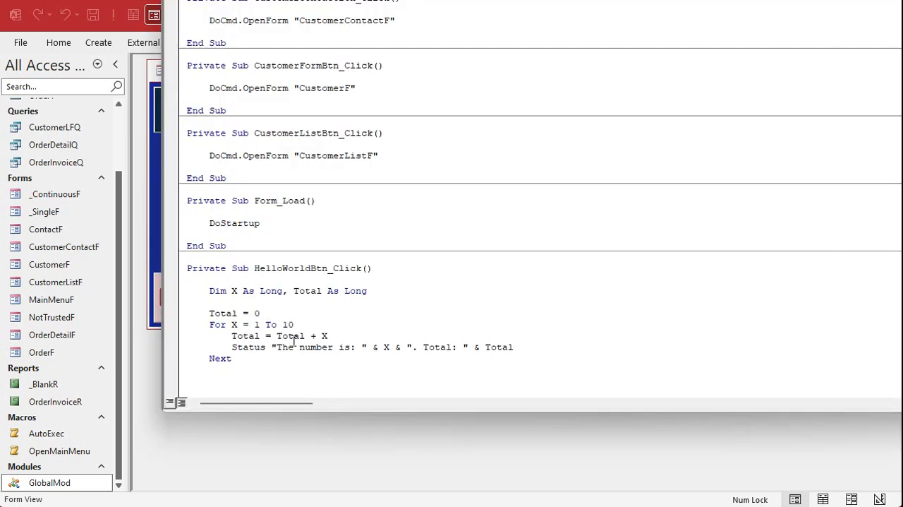
Insert 'If Total Mod 5 = 0 Then Exit For' after the Status line in the loop.
{"action": "double_click", "coordinate": [288, 324]}
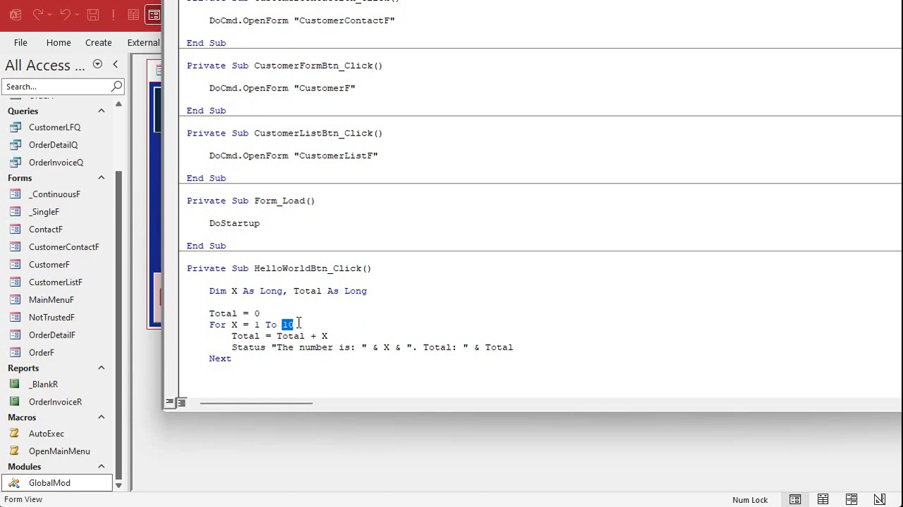
{"action": "mouse_move", "coordinate": [498, 347]}
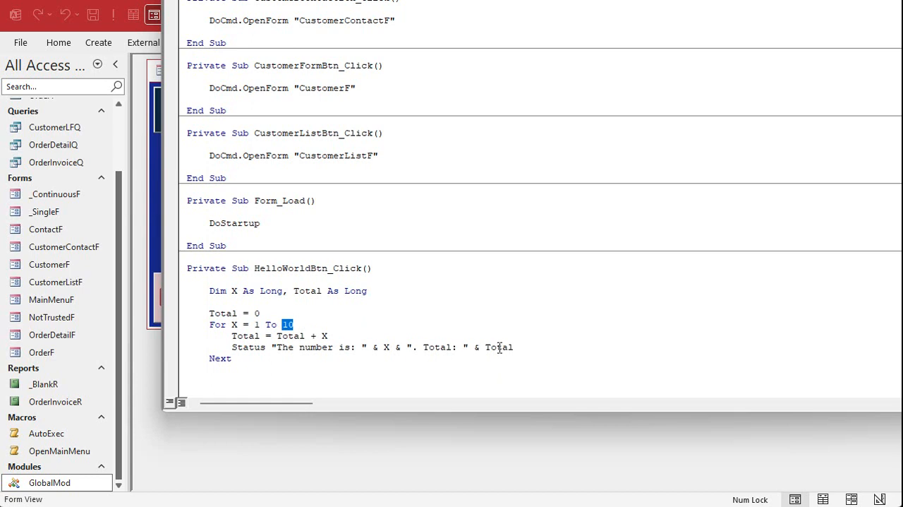
{"action": "left_click", "coordinate": [512, 347]}
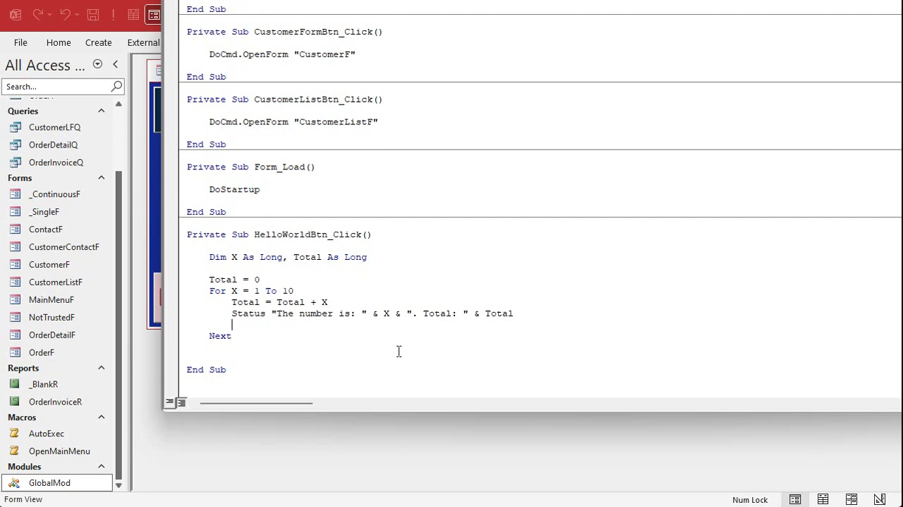
{"action": "type", "text": "if total mod"}
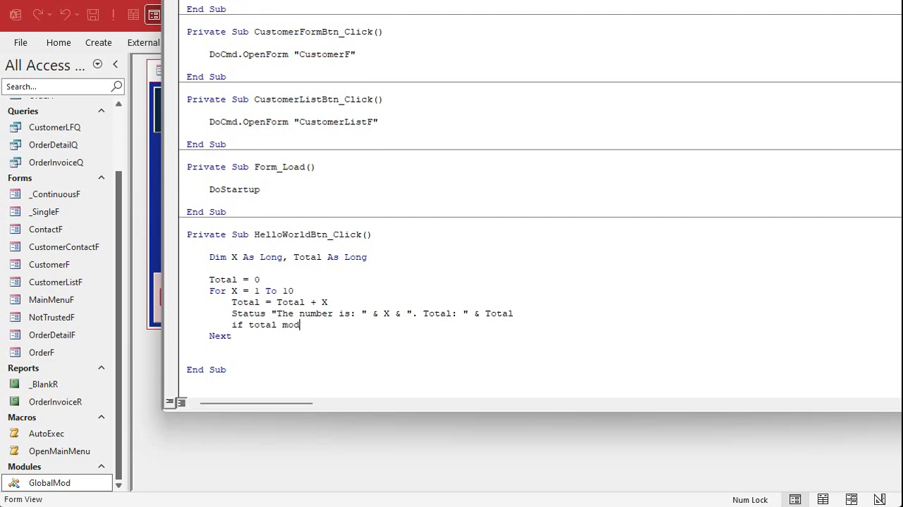
{"action": "type", "text": "5 ="}
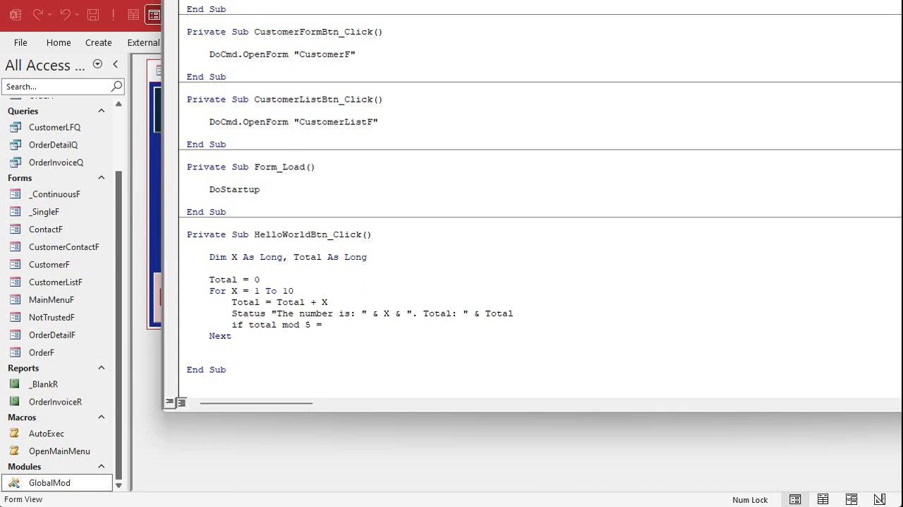
{"action": "type", "text": "0"}
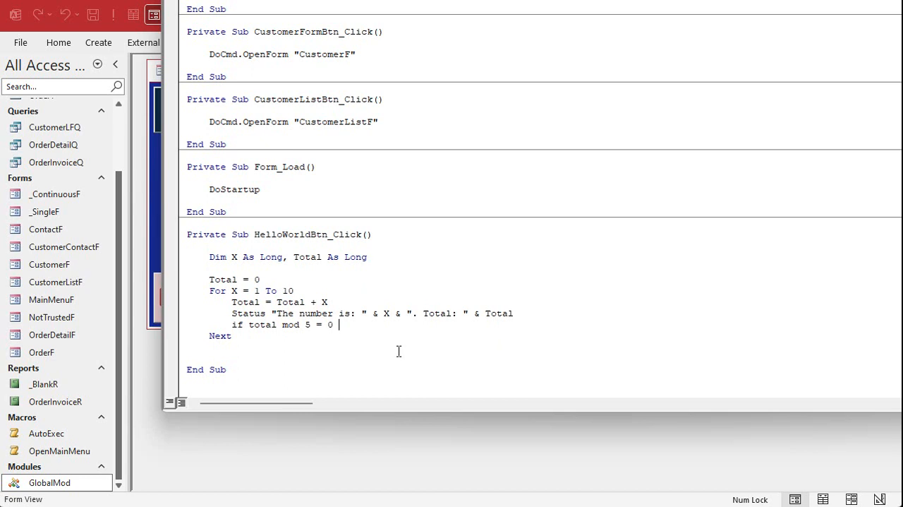
{"action": "mouse_move", "coordinate": [391, 337]}
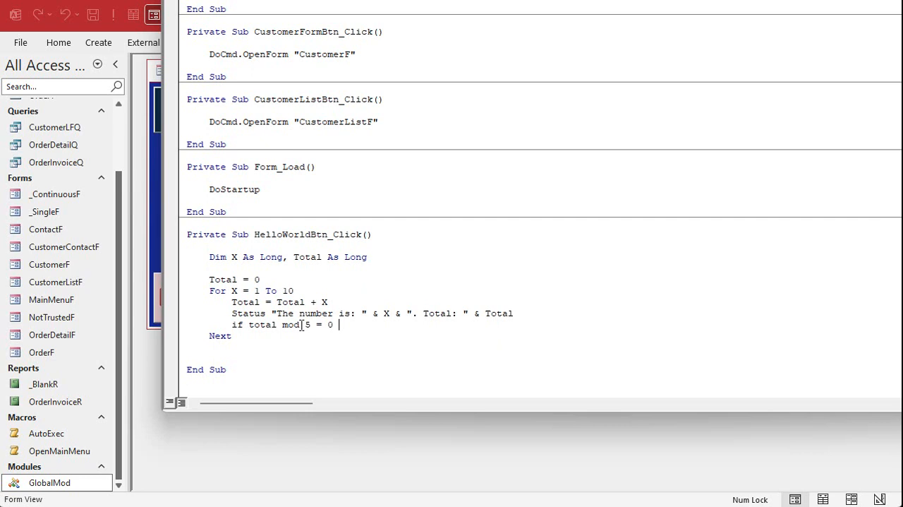
{"action": "mouse_move", "coordinate": [388, 351]}
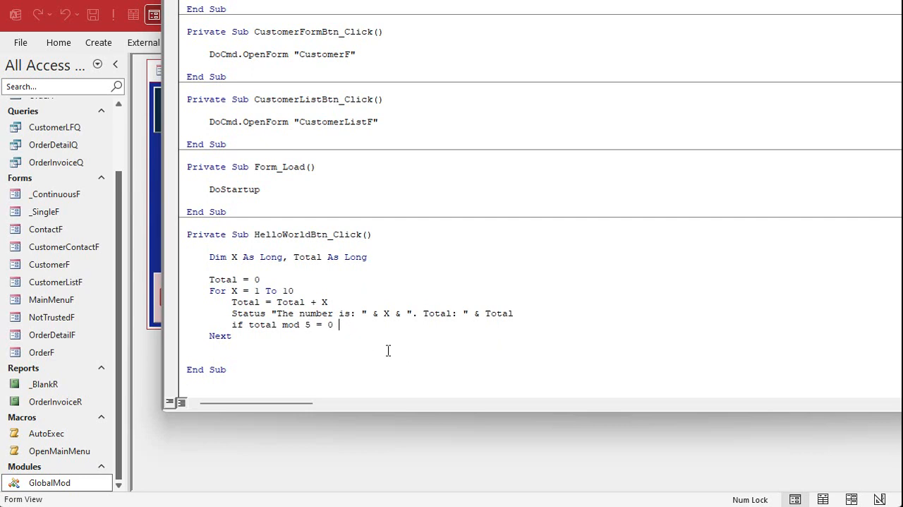
{"action": "type", "text": "then exit"}
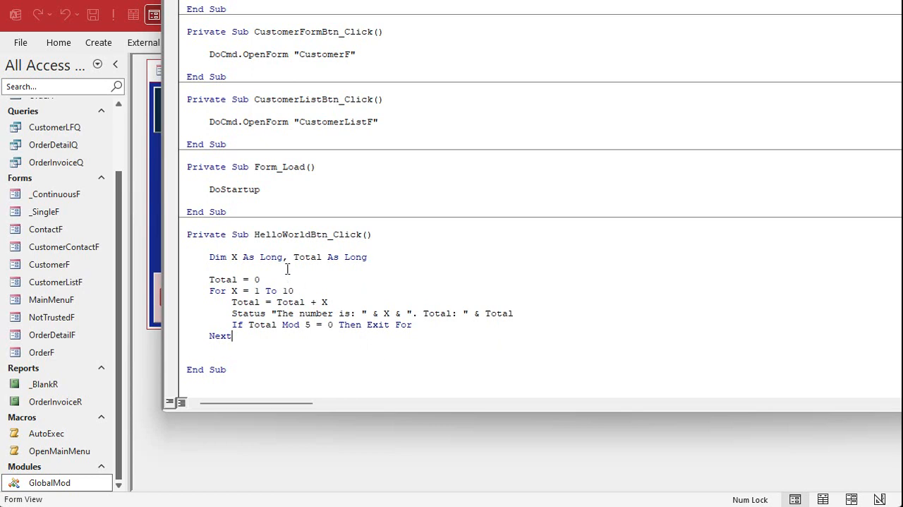
{"action": "type", "text": "statusbo"}
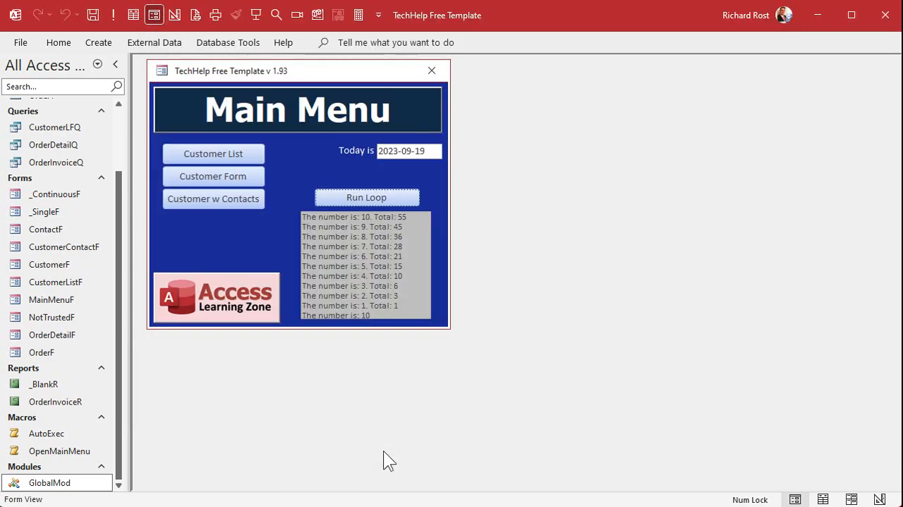
Run the loop and confirm the output stops at number 4 with Total: 10.
{"action": "left_click", "coordinate": [367, 197]}
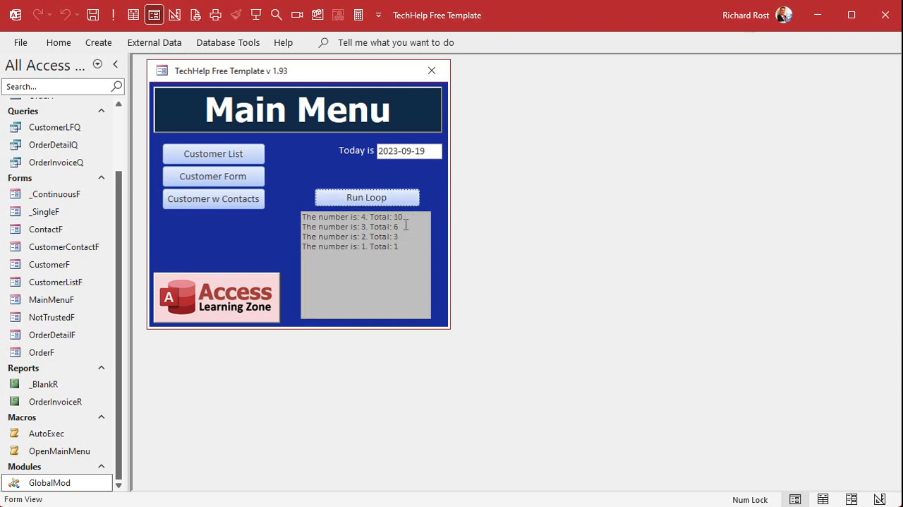
{"action": "double_click", "coordinate": [400, 216]}
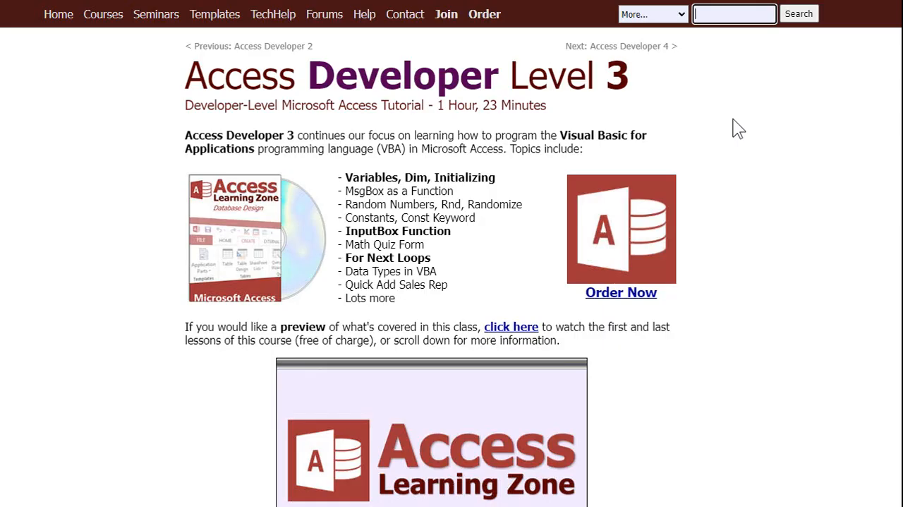
{"action": "mouse_move", "coordinate": [345, 260]}
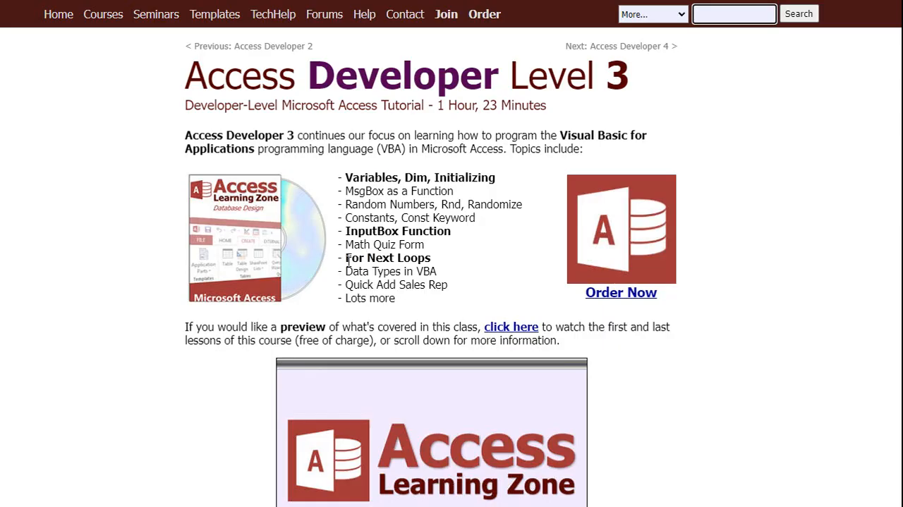
Highlight the 'For Next Loops' topic on the Access Developer Level 3 page.
{"action": "double_click", "coordinate": [389, 258]}
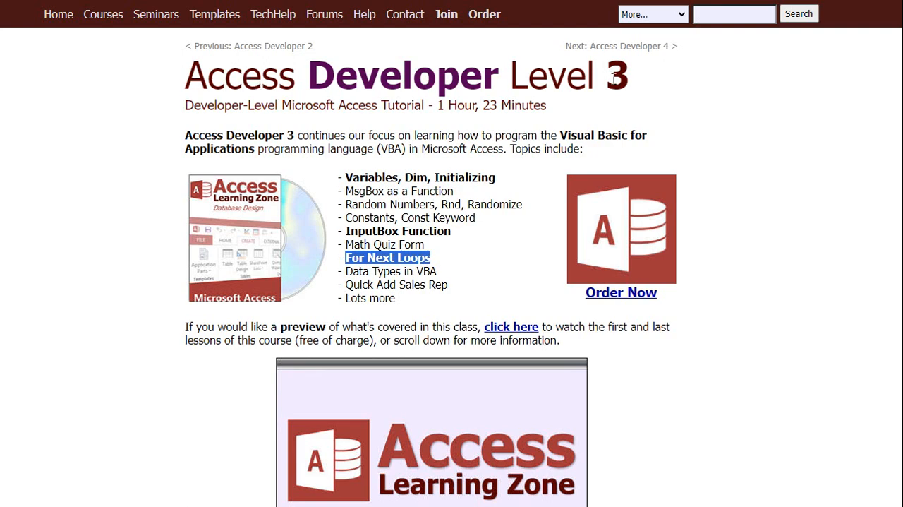
{"action": "mouse_move", "coordinate": [722, 85]}
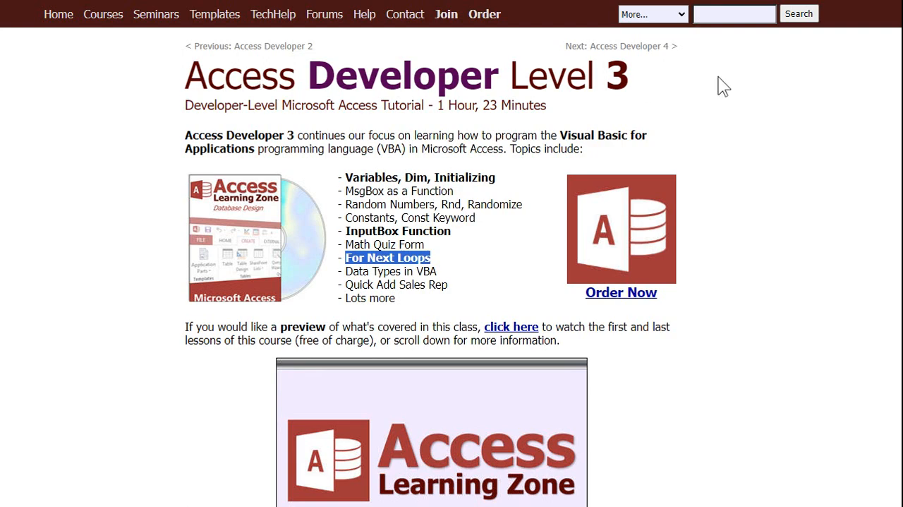
{"action": "mouse_move", "coordinate": [528, 278]}
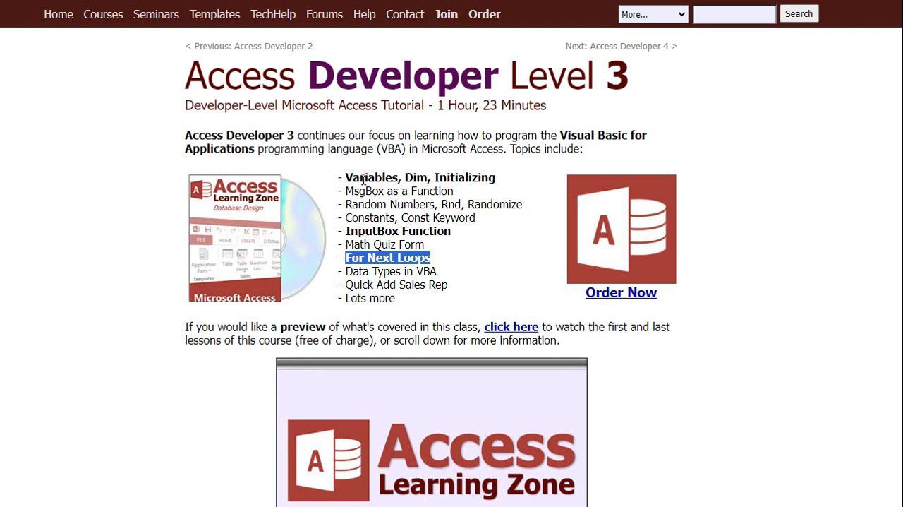
{"action": "mouse_move", "coordinate": [413, 194]}
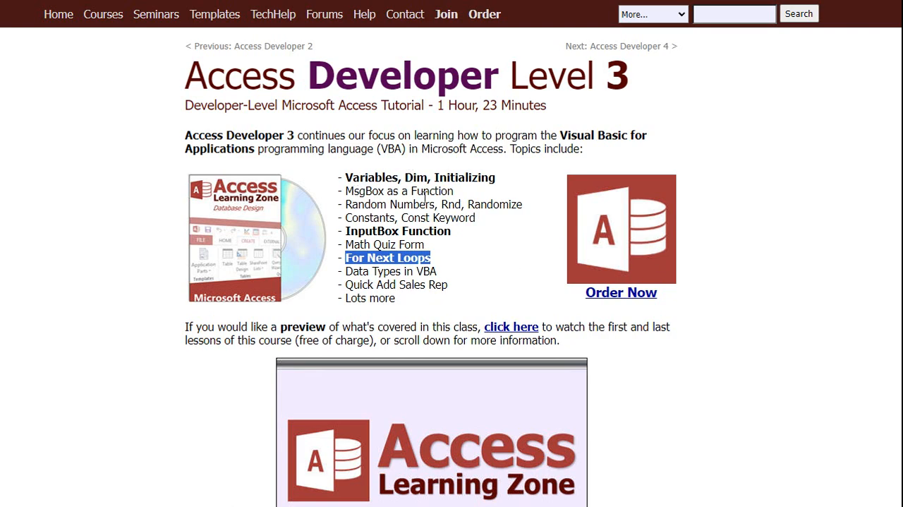
{"action": "mouse_move", "coordinate": [463, 263]}
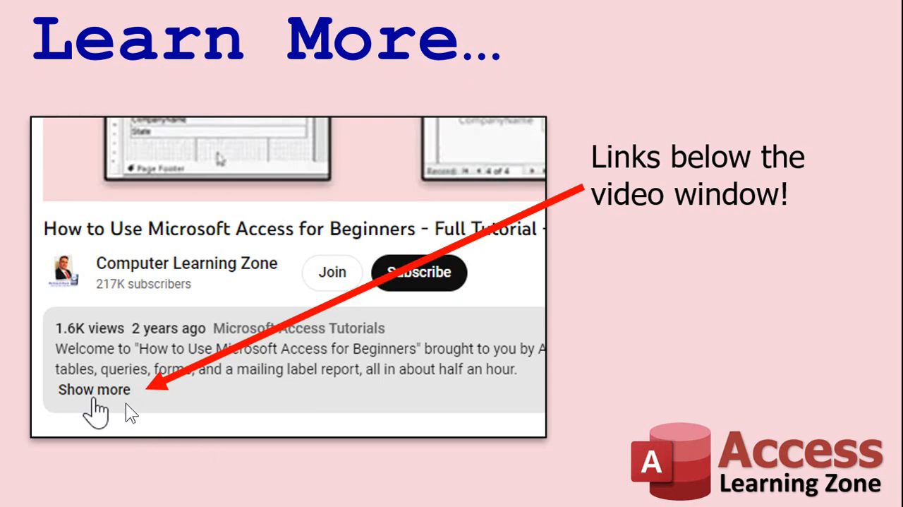
{"action": "mouse_move", "coordinate": [240, 373]}
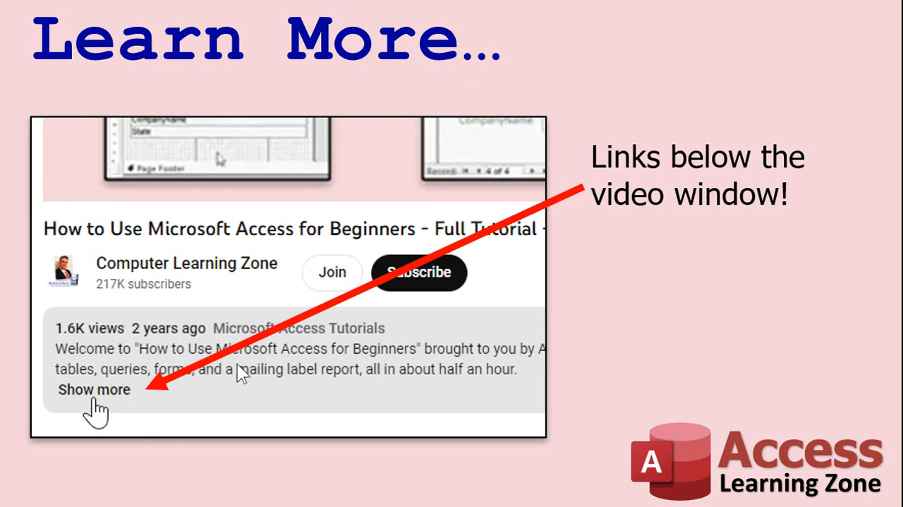
{"action": "mouse_move", "coordinate": [209, 168]}
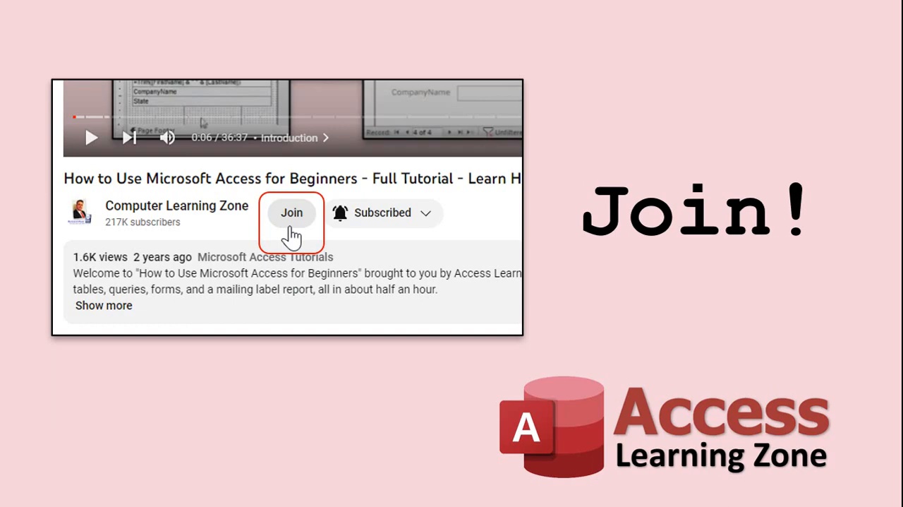
Open the Join membership panel listing tiers from Supporter to Diamond Sponsor.
{"action": "left_click", "coordinate": [292, 212]}
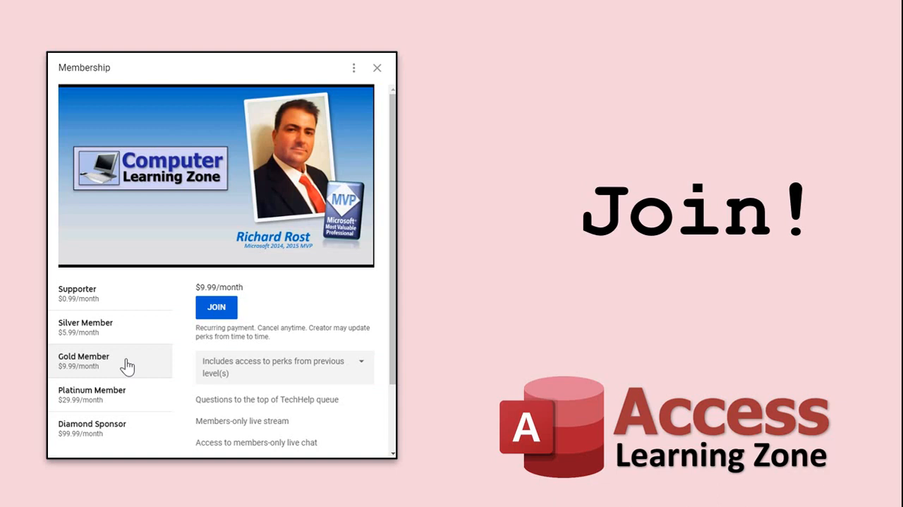